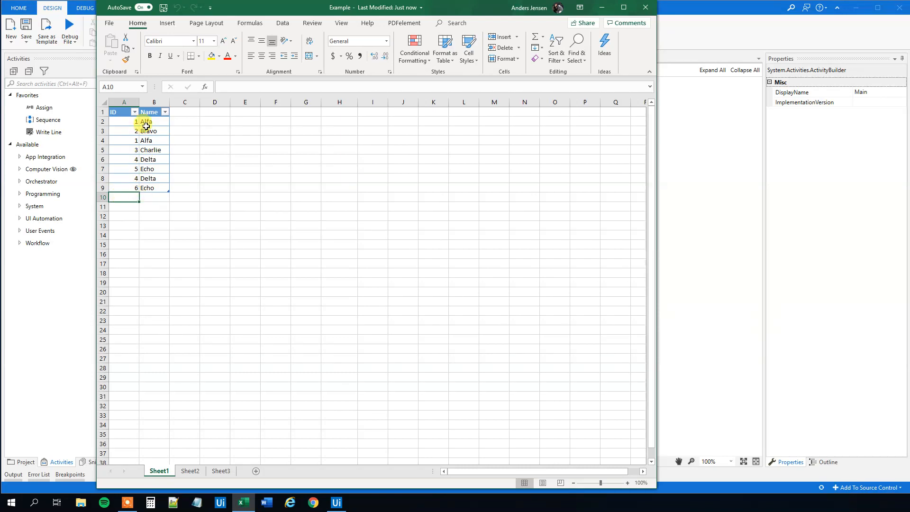
mouse_move(160, 228)
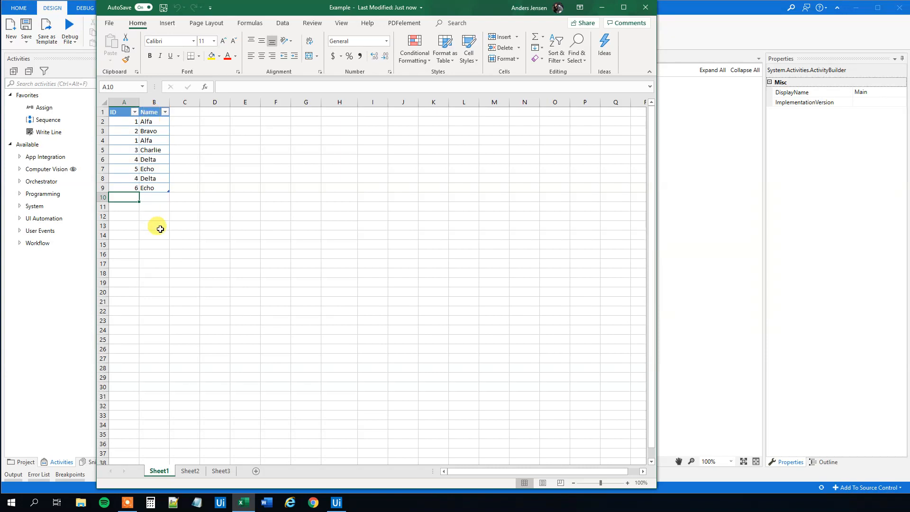
mouse_move(175, 196)
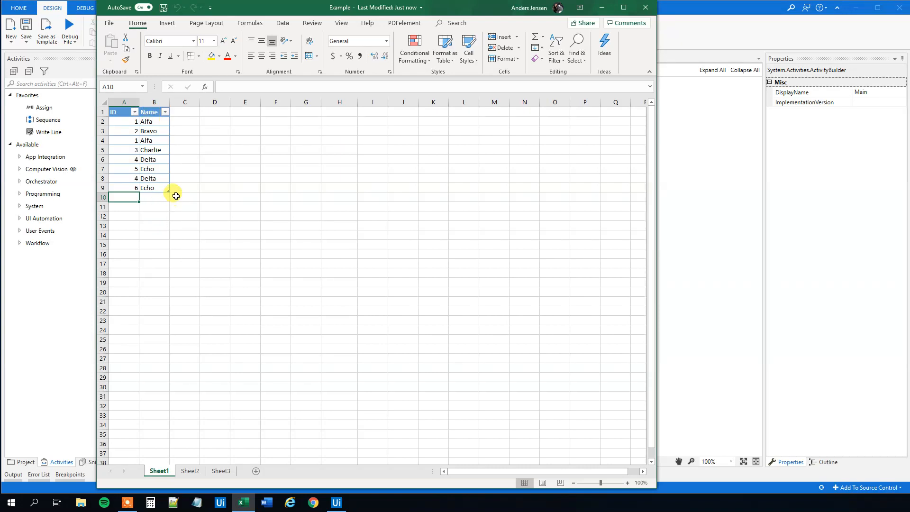
Point out the repeated Alfa and Delta rows and the Echo row in the table
click(185, 122)
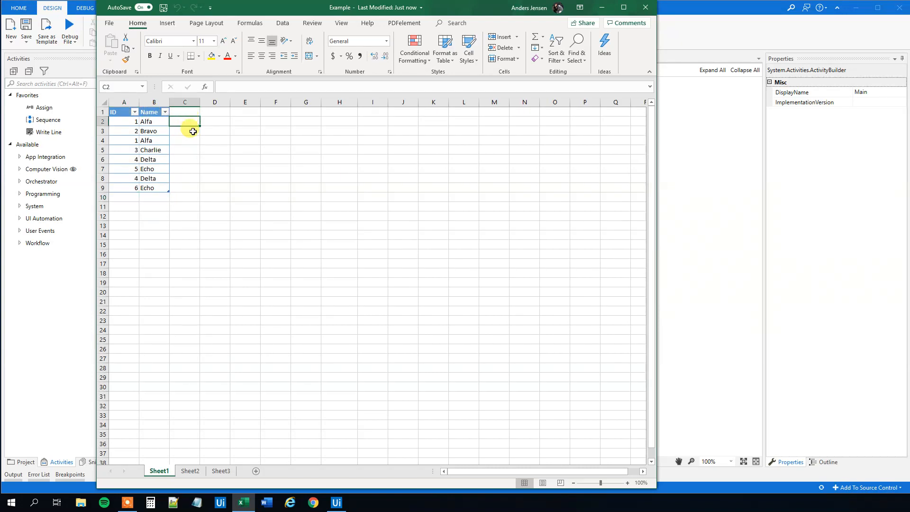
click(184, 140)
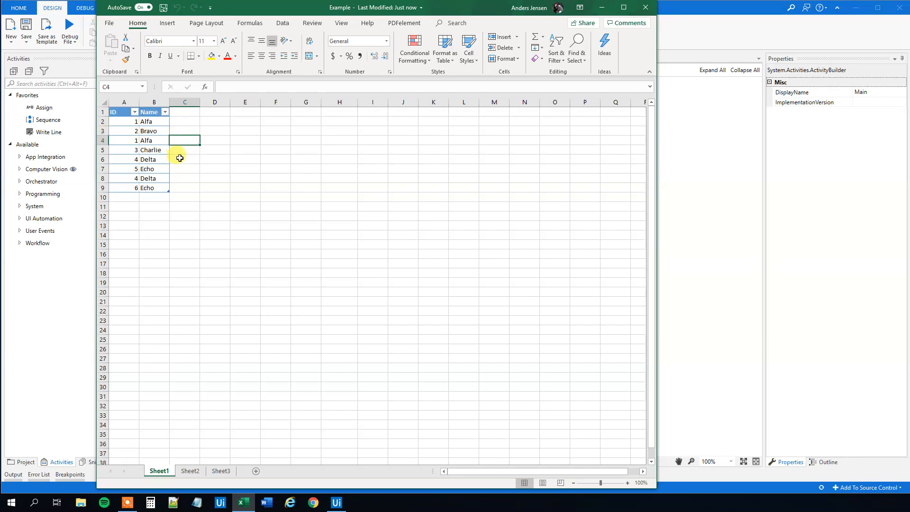
click(185, 178)
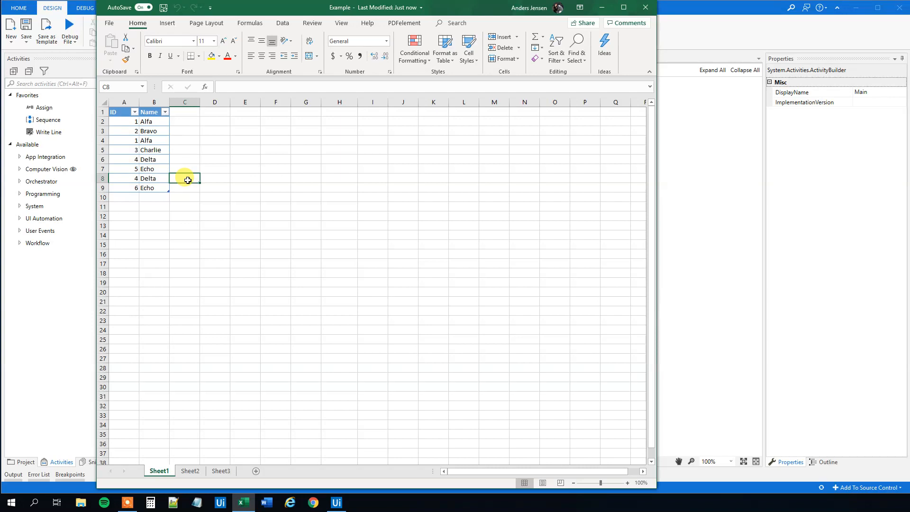
click(184, 160)
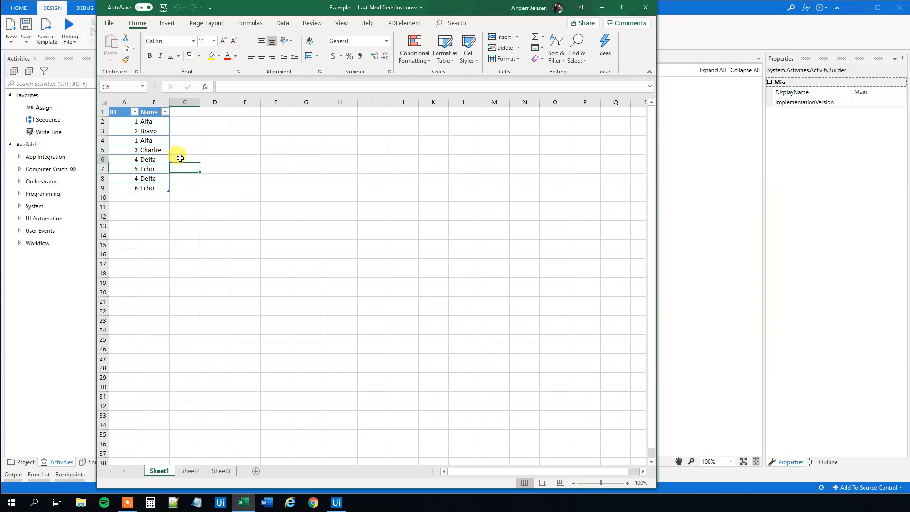
click(184, 169)
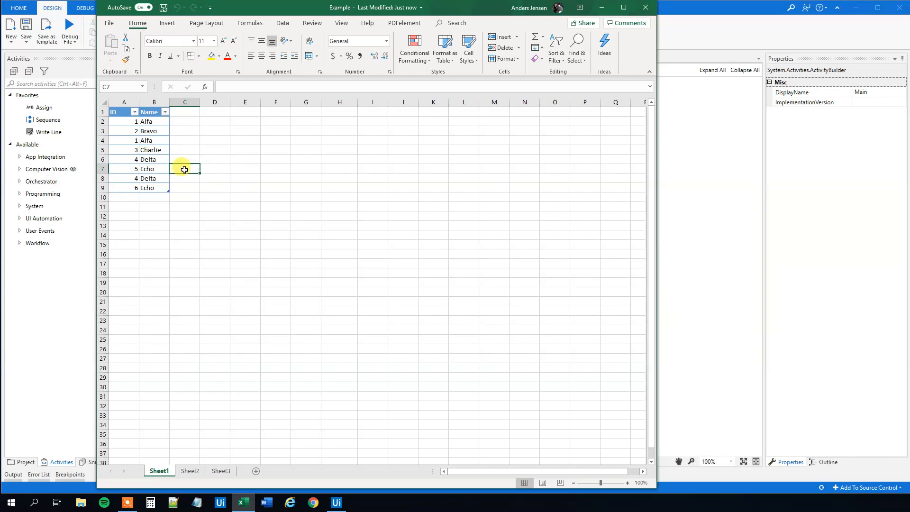
mouse_move(160, 182)
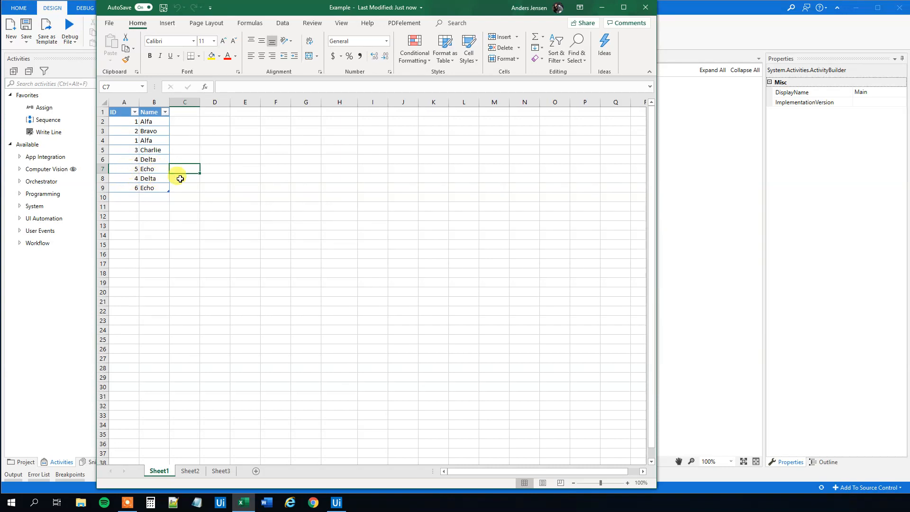
mouse_move(201, 186)
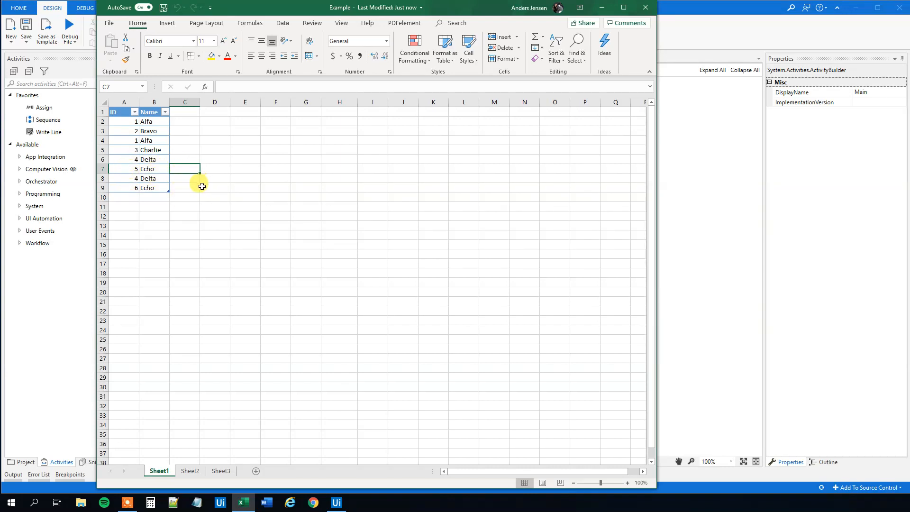
mouse_move(512, 88)
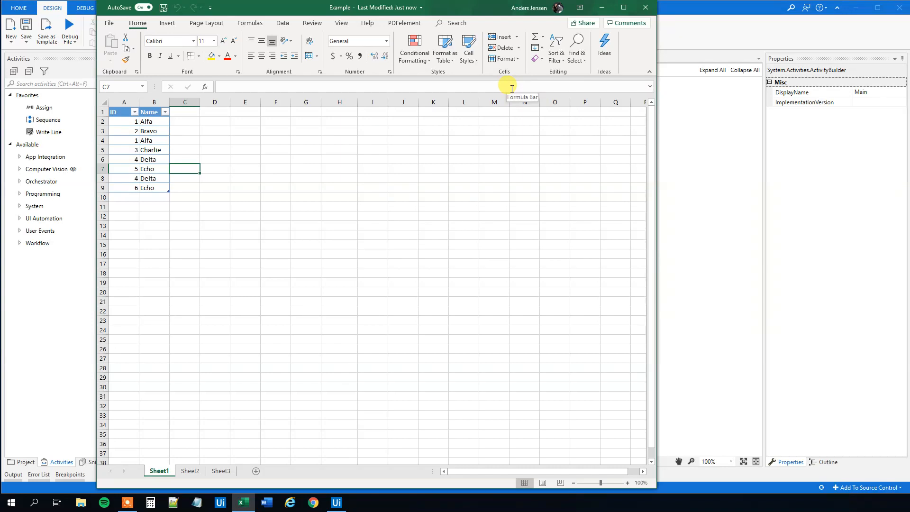
mouse_move(662, 25)
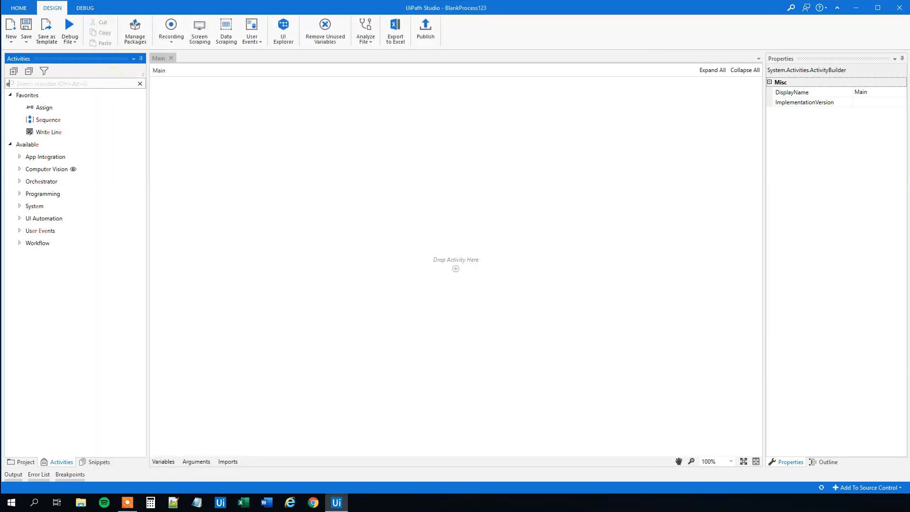
Add an Excel Application Scope opening Example.xlsx from the Desktop
text(excel)
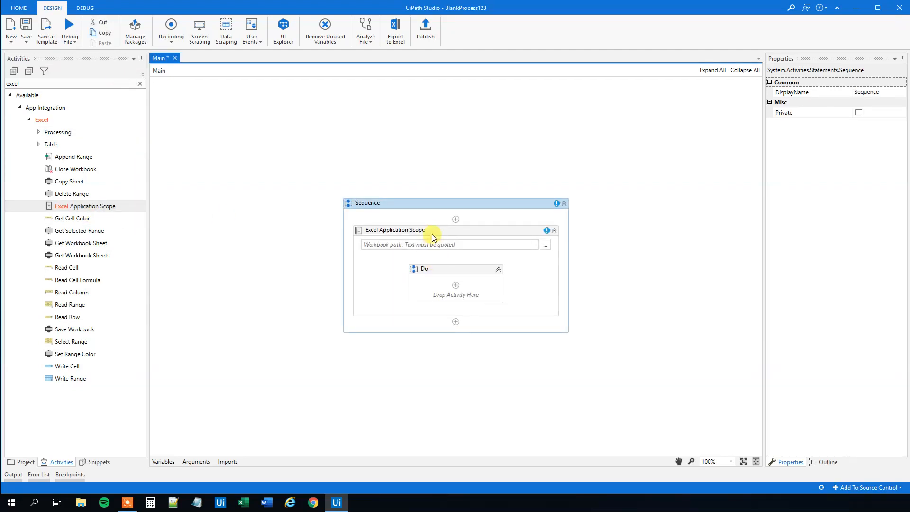
click(394, 230)
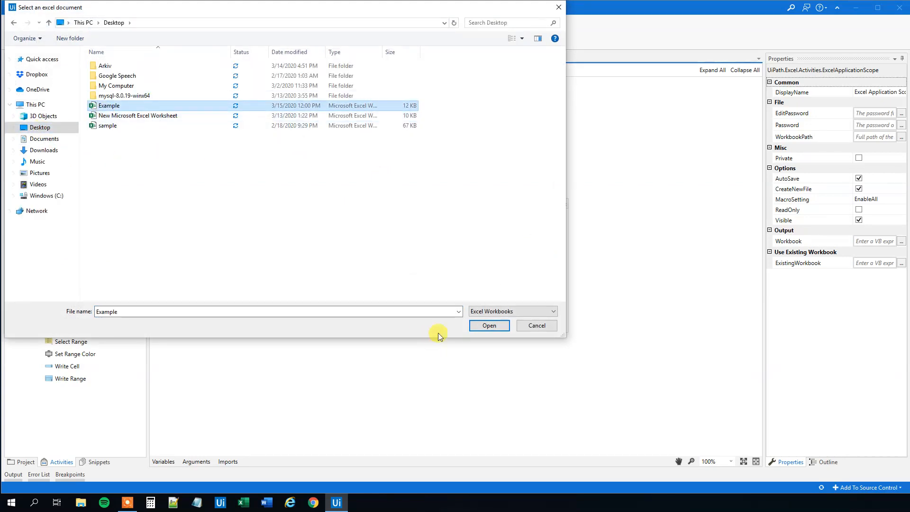
click(489, 325)
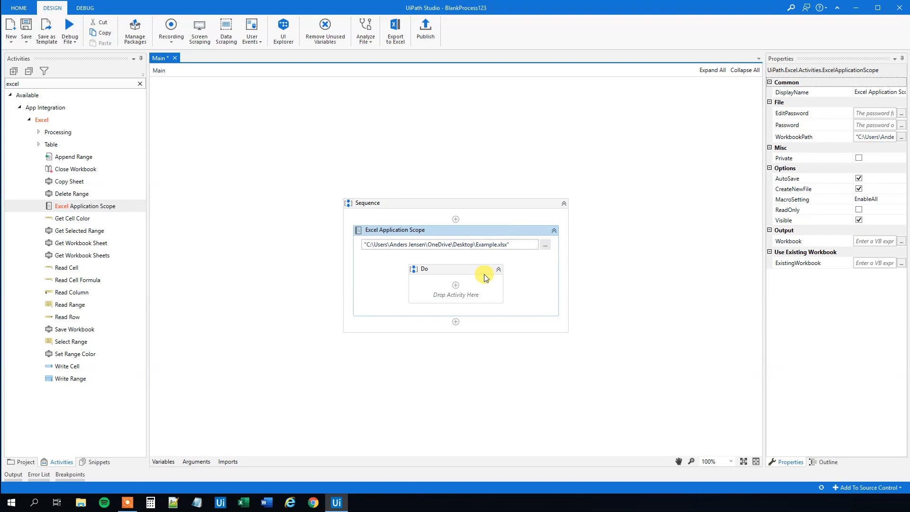
mouse_move(374, 222)
text(read)
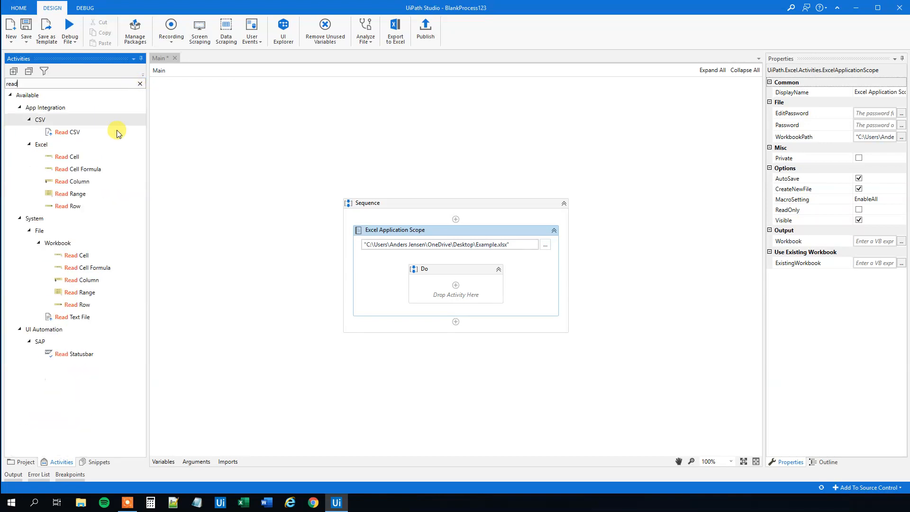
mouse_move(83, 209)
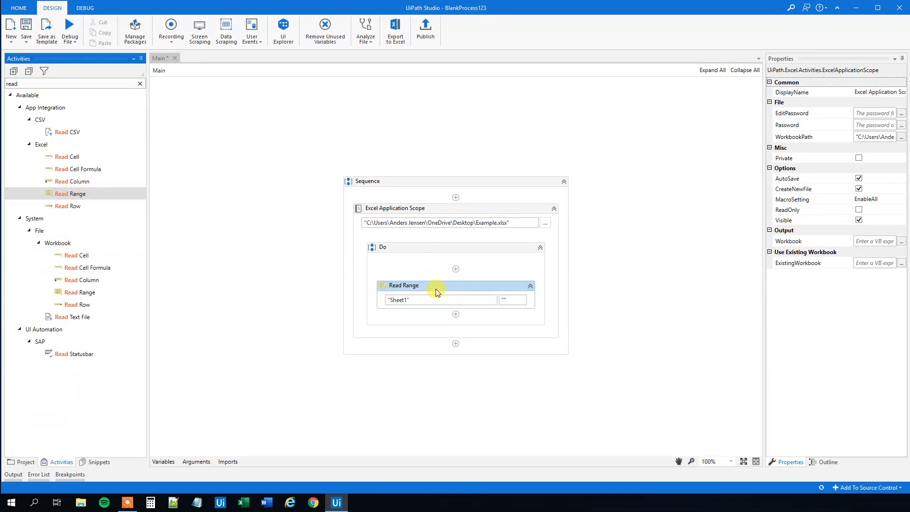
Select the Read Range step inside the scope to reach its Sheet1 and dtExample settings
click(404, 285)
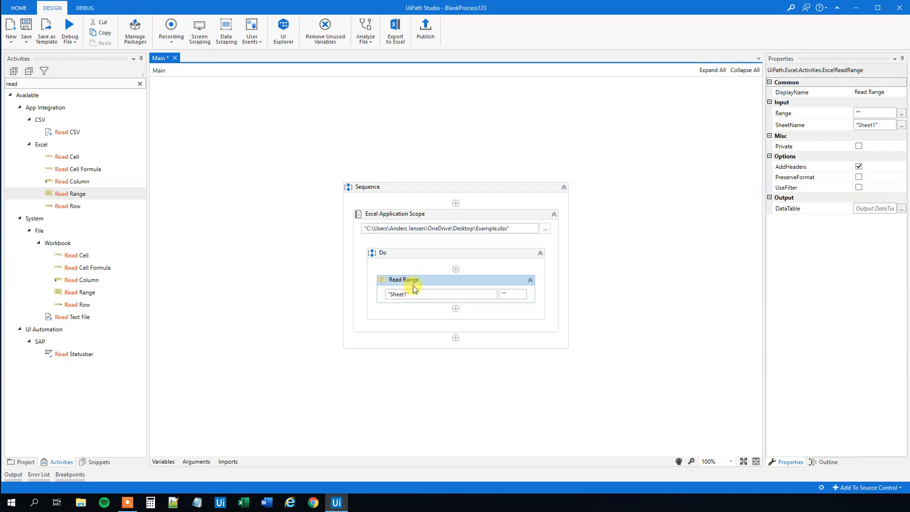
mouse_move(875, 208)
text(dtExample)
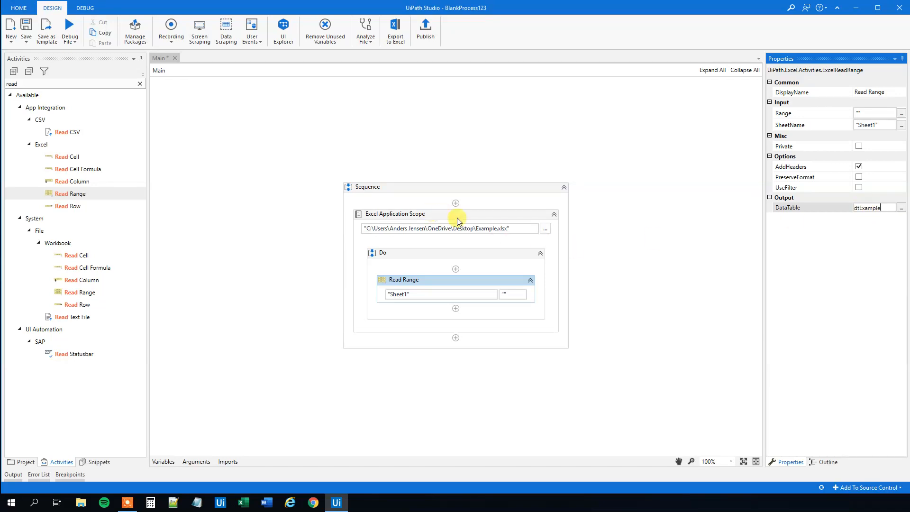
mouse_move(435, 220)
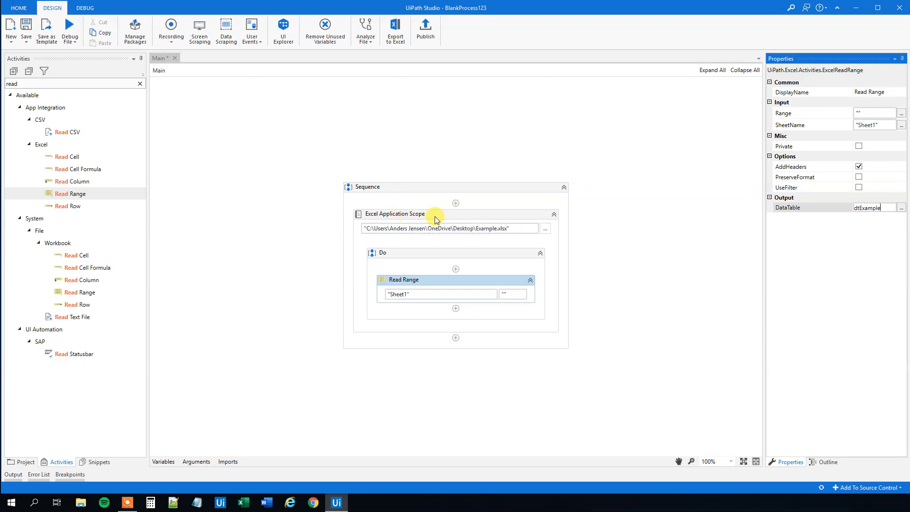
Make the Excel scope open the workbook invisibly, then review Read Range's properties
click(395, 214)
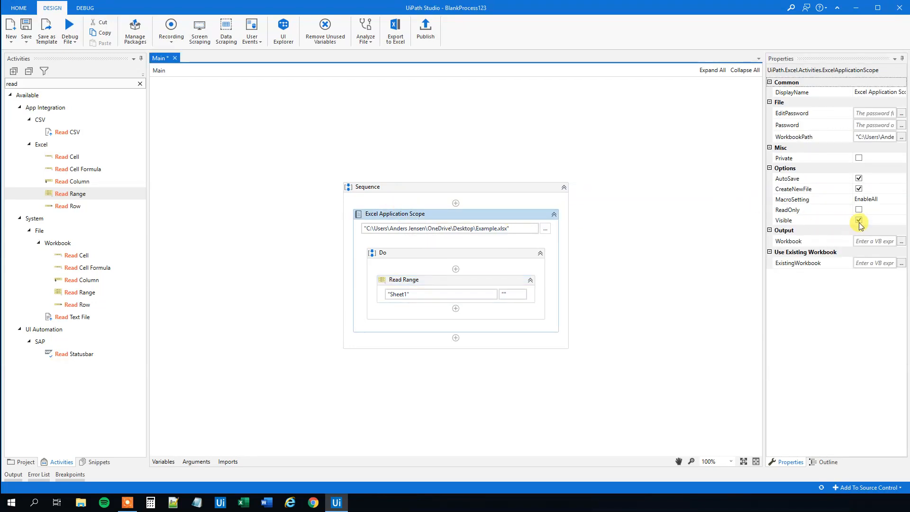
click(859, 220)
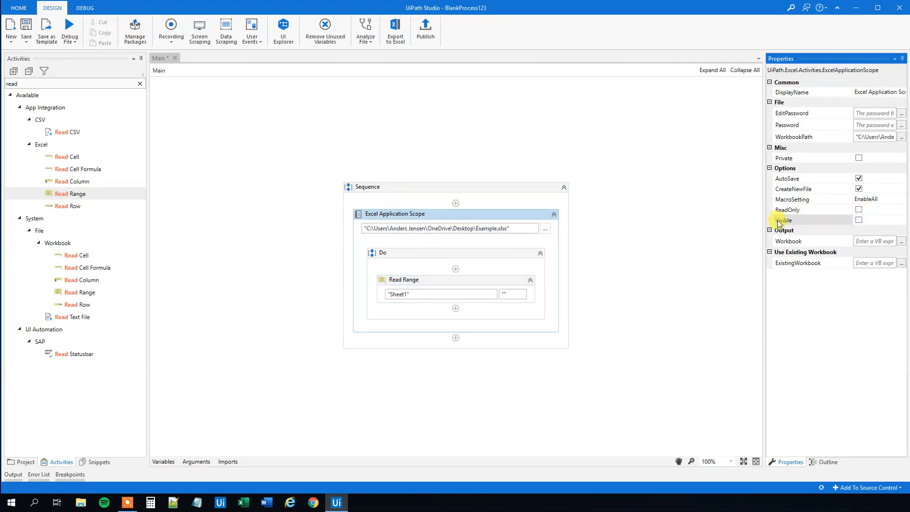
mouse_move(784, 220)
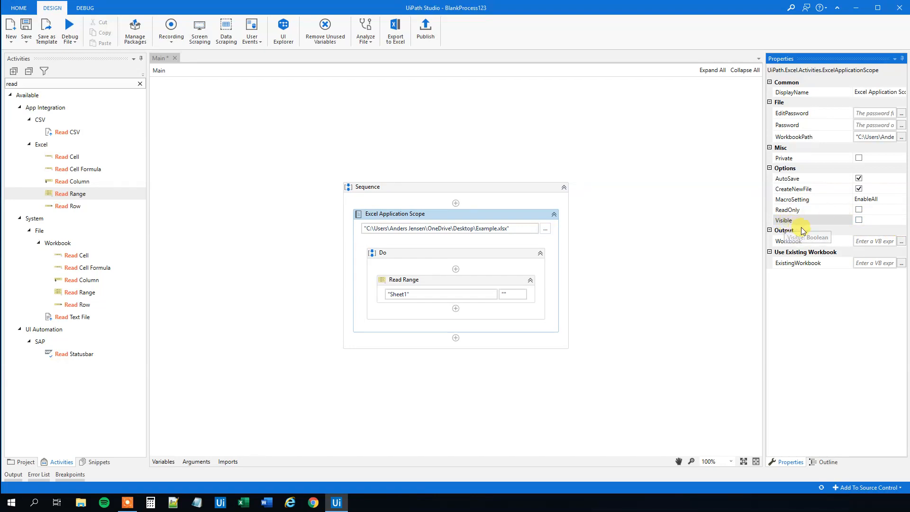
mouse_move(532, 277)
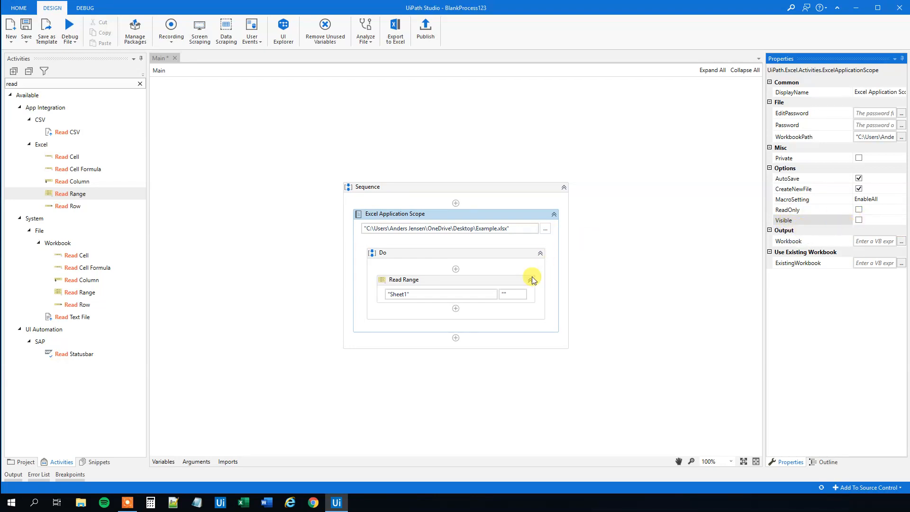
mouse_move(788, 220)
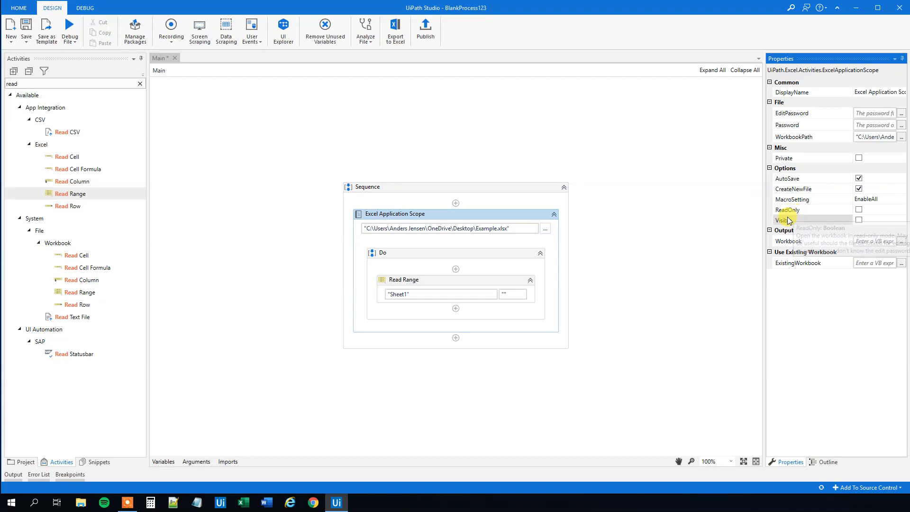
mouse_move(761, 232)
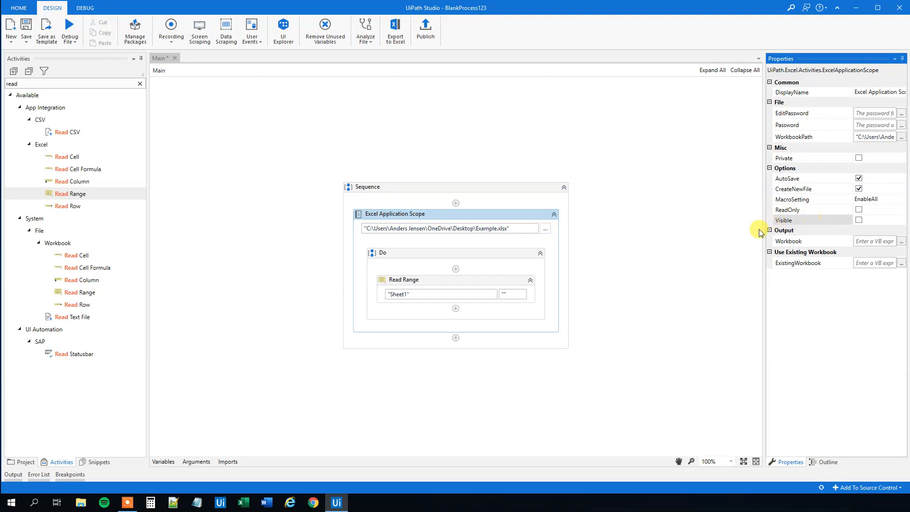
click(435, 280)
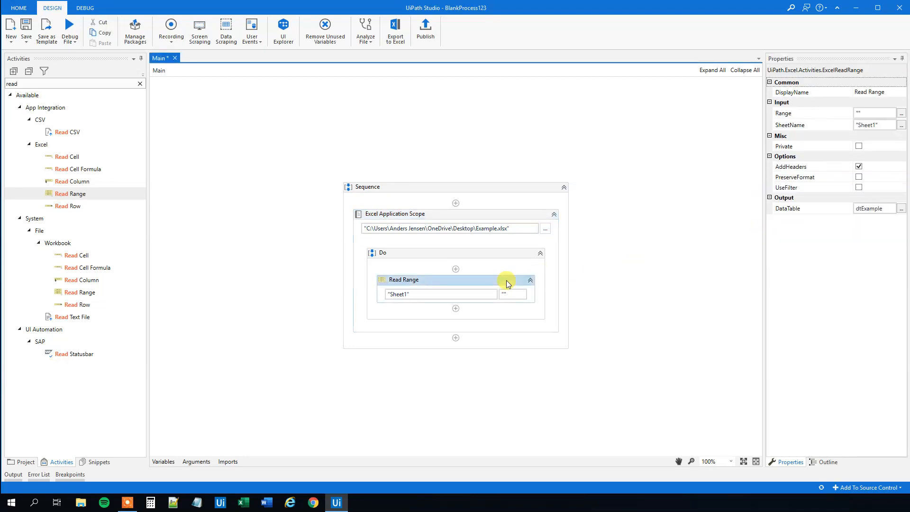
mouse_move(525, 293)
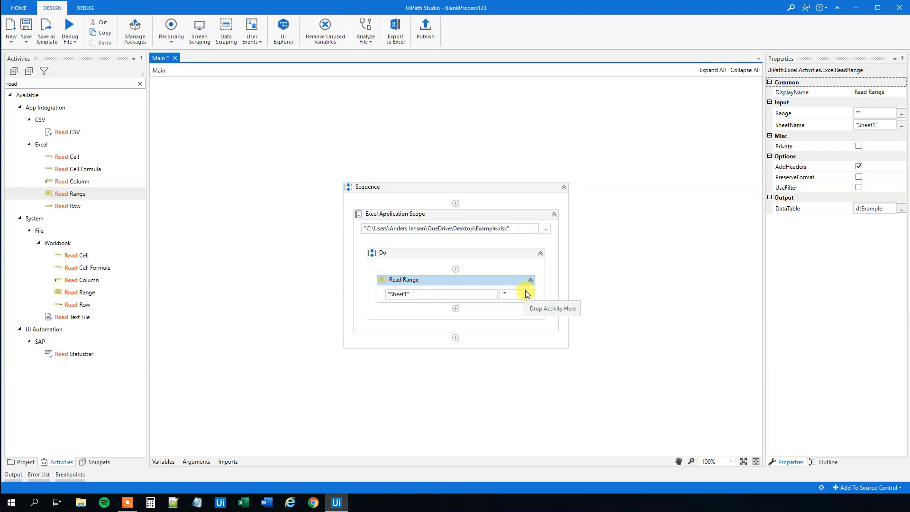
mouse_move(423, 273)
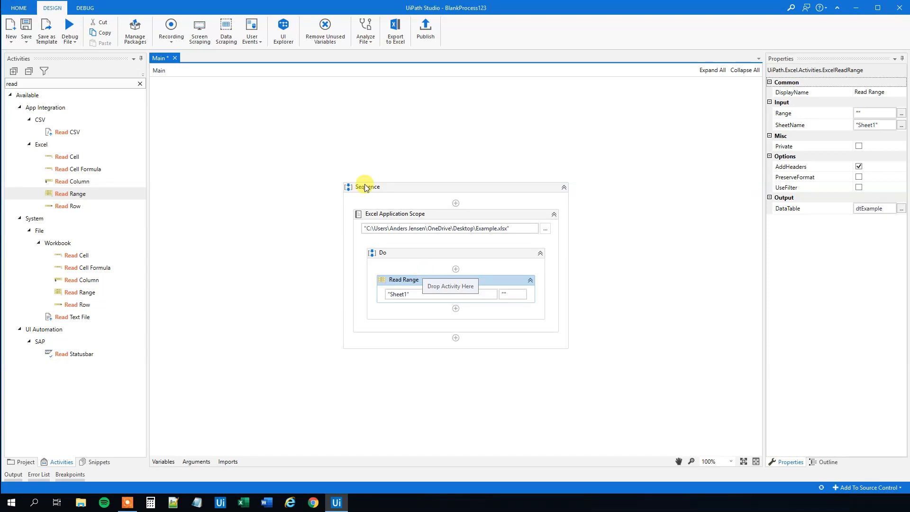
Add Remove Duplicate Rows after Read Range with dtExample as input
click(139, 84)
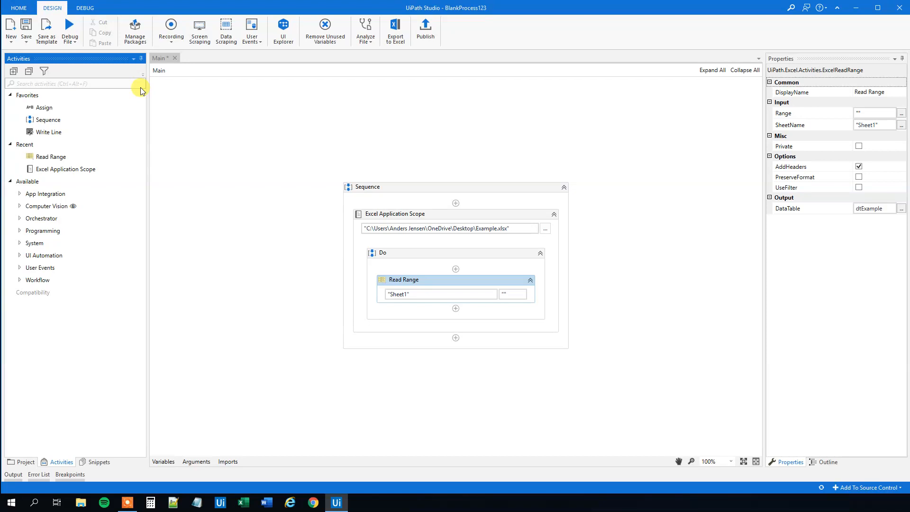
text(remove)
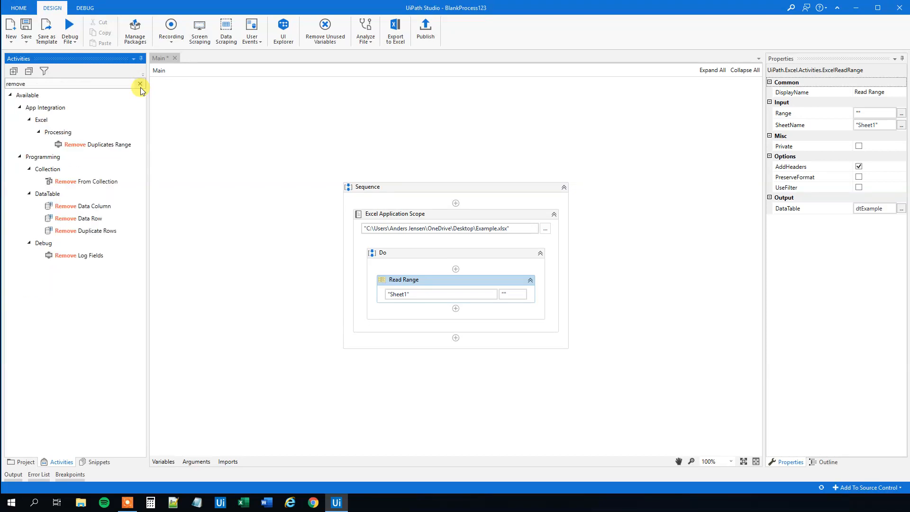
mouse_move(83, 231)
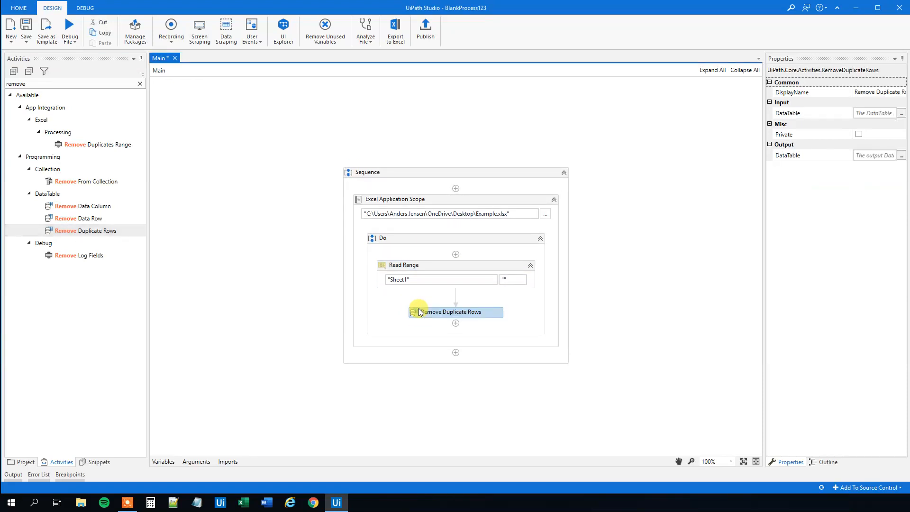
click(874, 112)
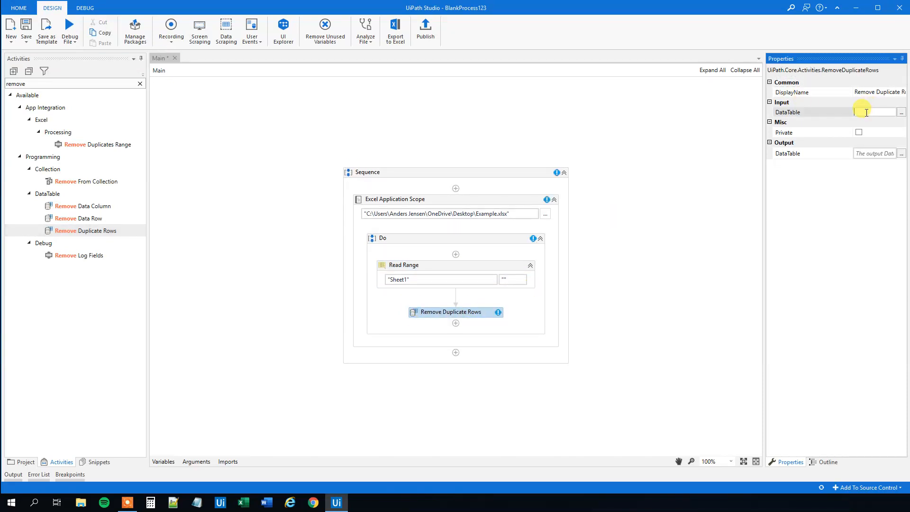
text(dtExample)
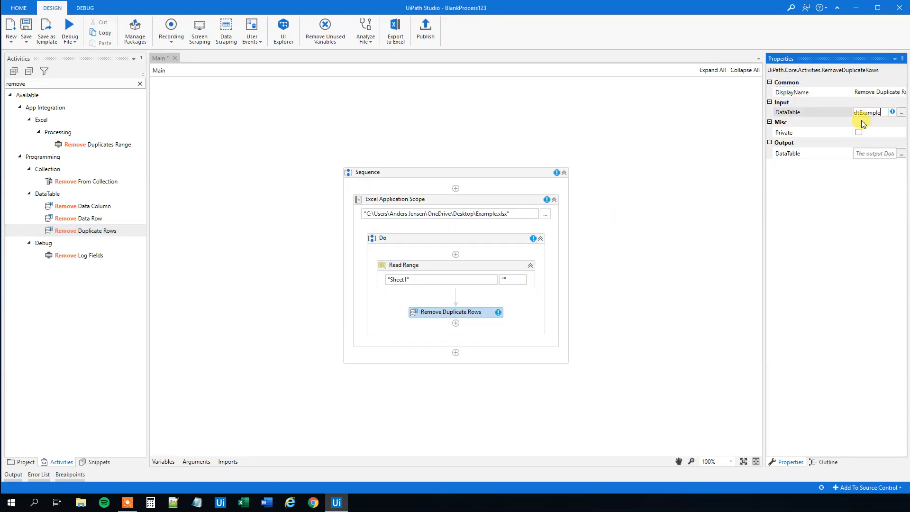
Set its output table to dtExample and add a Delete Range activity
click(874, 154)
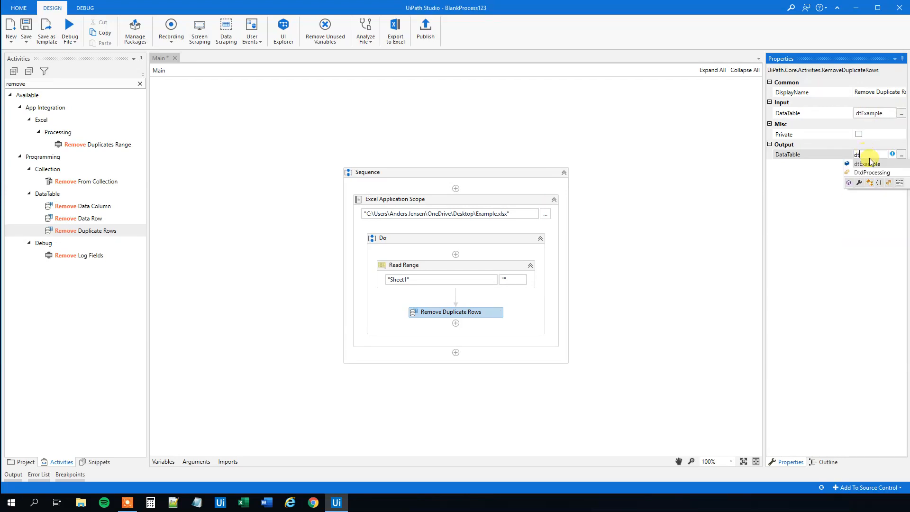
click(869, 164)
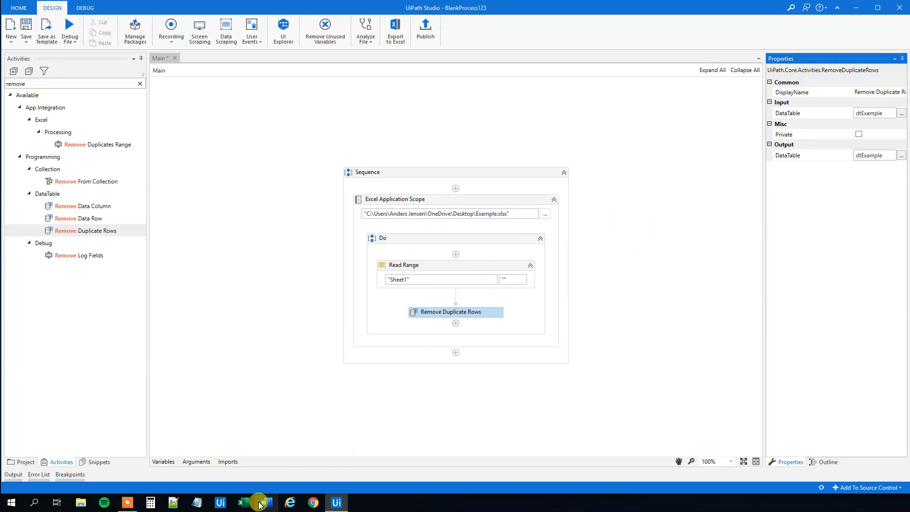
mouse_move(114, 164)
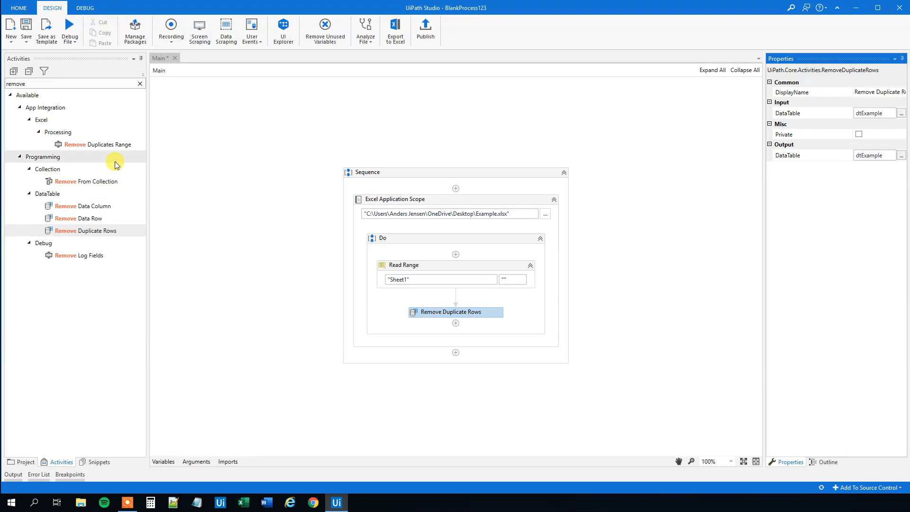
click(140, 84)
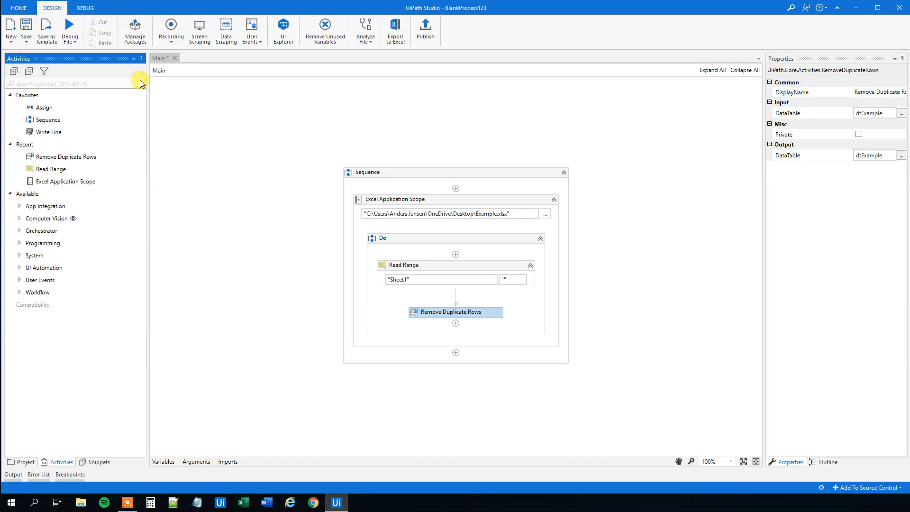
text(delete)
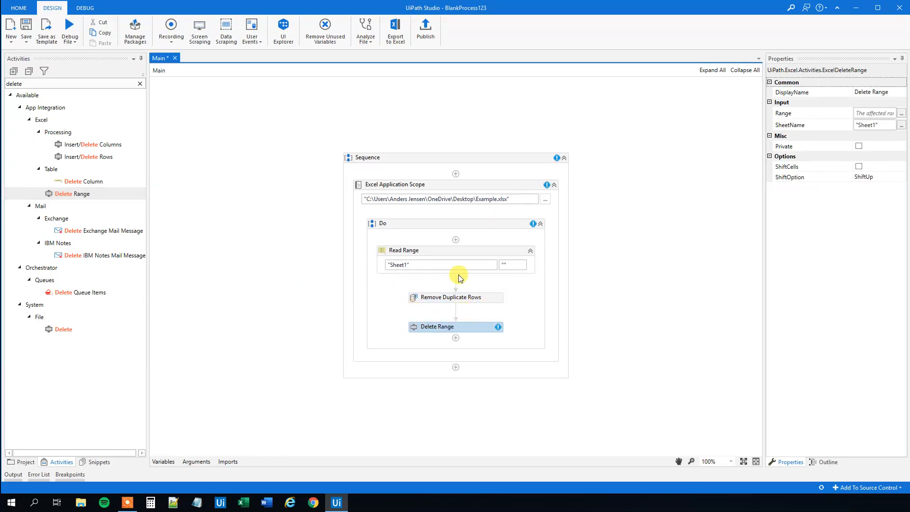
mouse_move(473, 330)
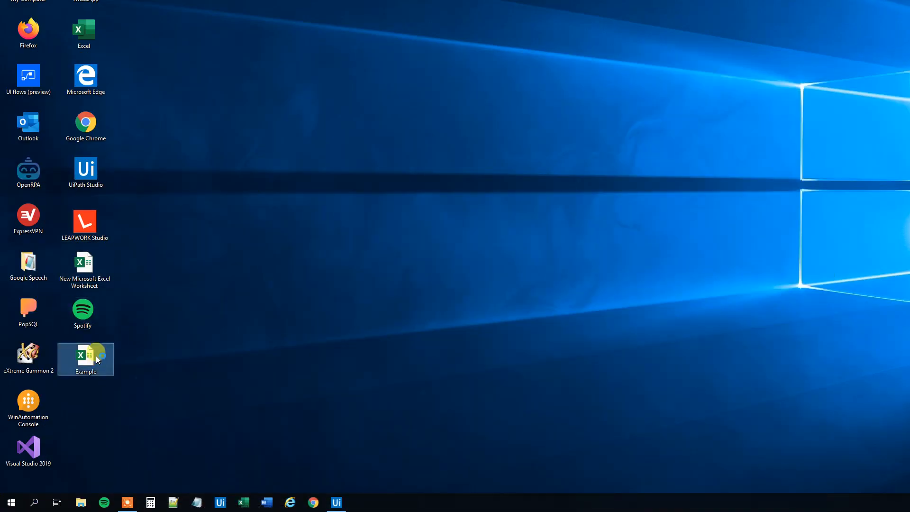
Open Example.xlsx and clear the last two table rows, 4 Delta and 6 Echo
double_click(86, 354)
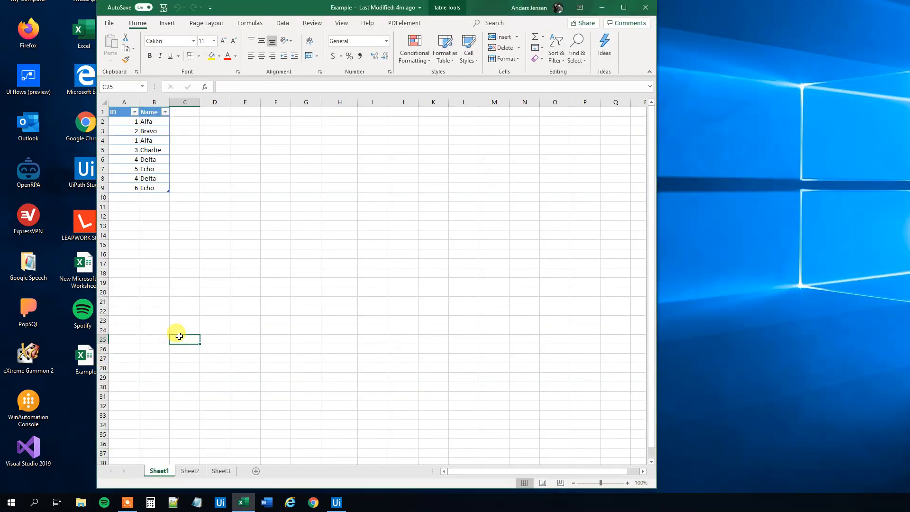
mouse_move(173, 151)
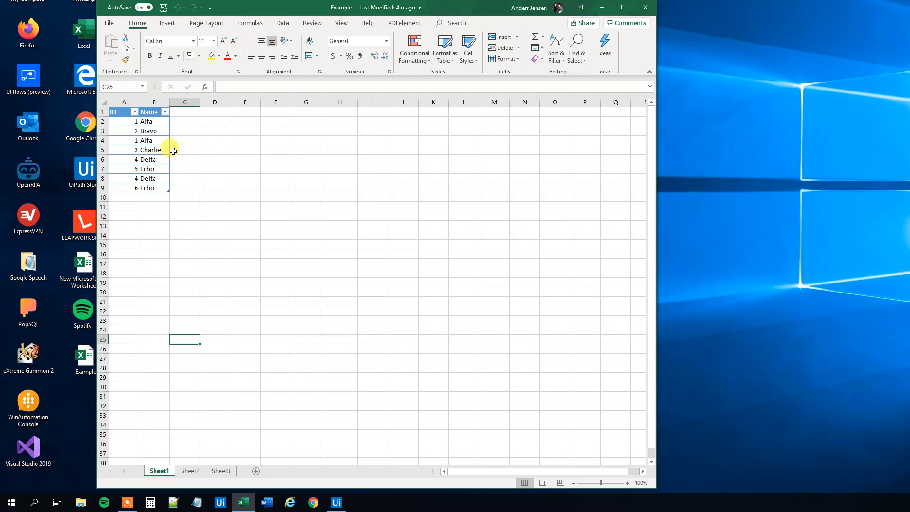
drag(123, 121, 153, 160)
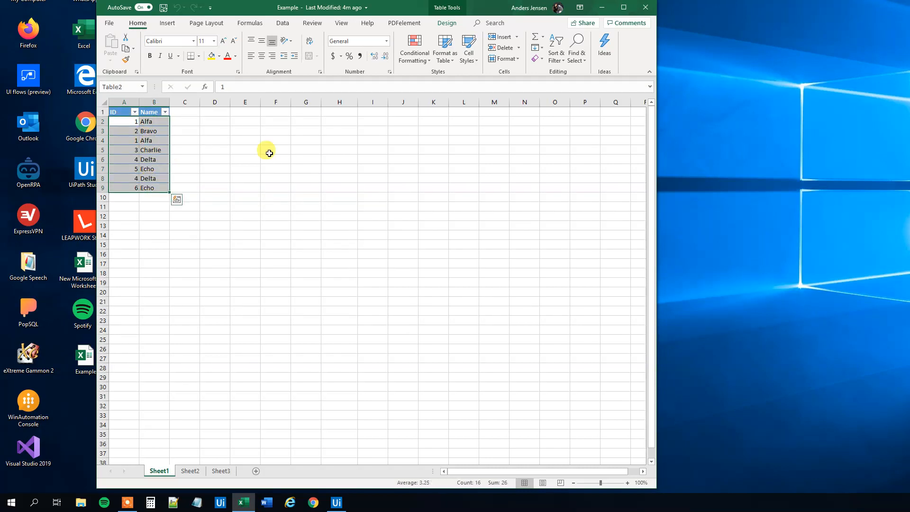
mouse_move(181, 126)
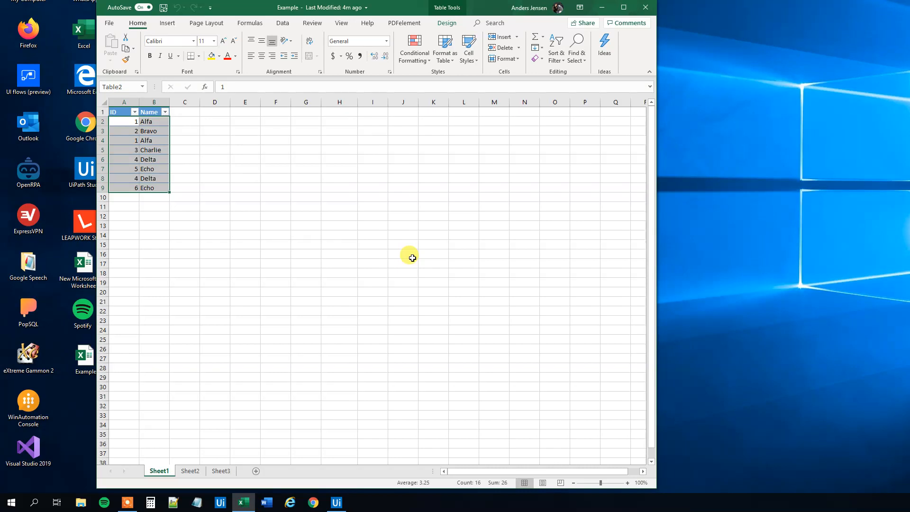
click(153, 121)
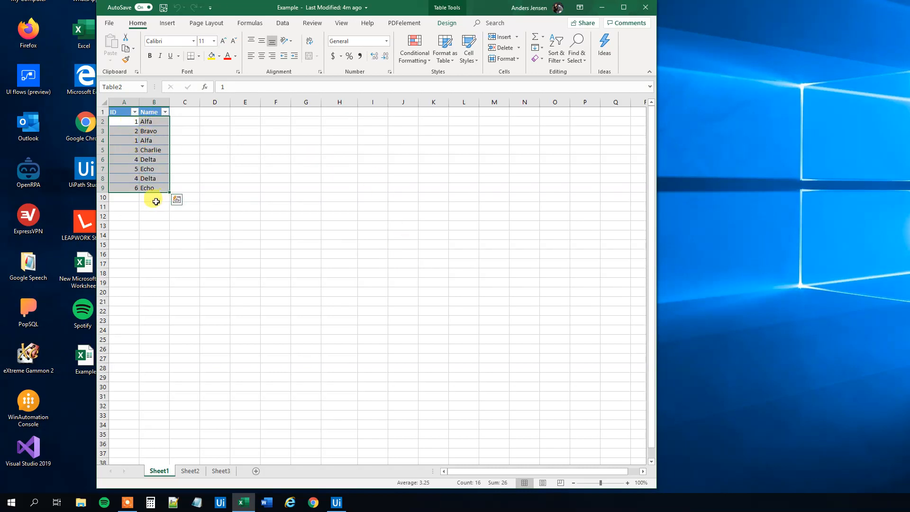
mouse_move(171, 177)
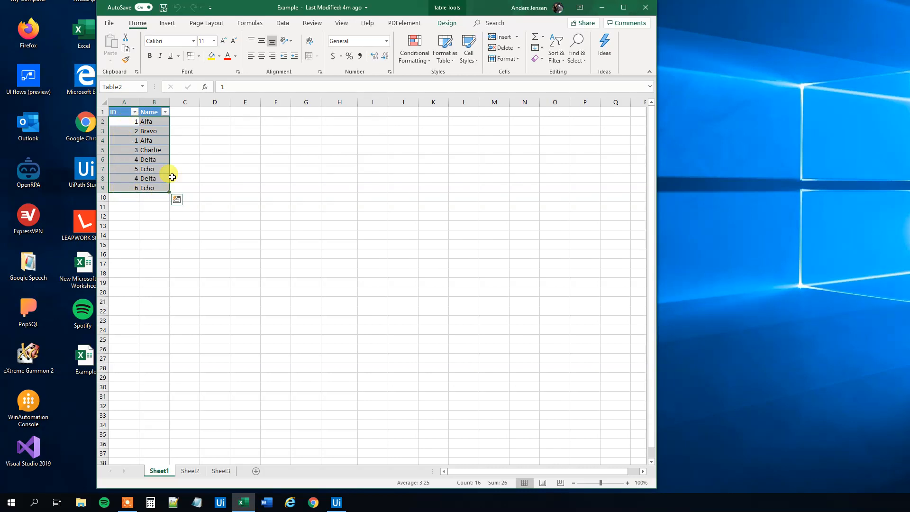
mouse_move(163, 188)
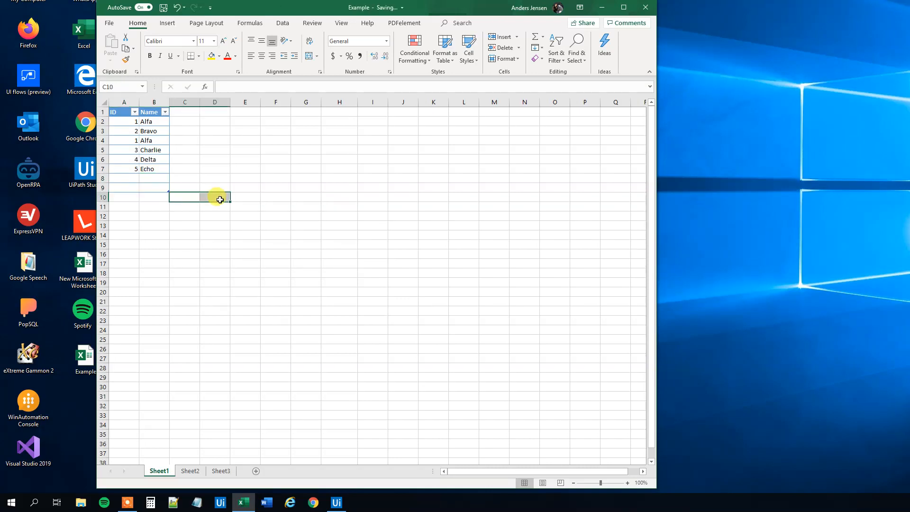
click(154, 206)
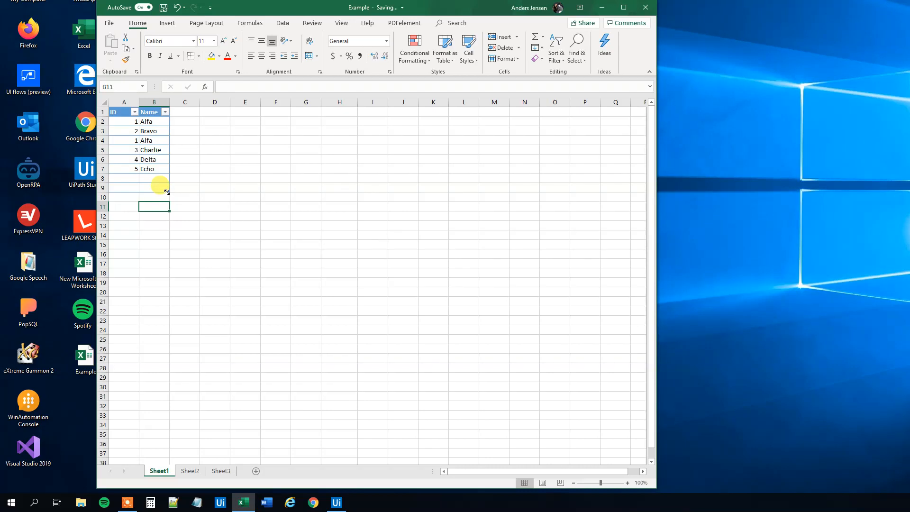
mouse_move(166, 194)
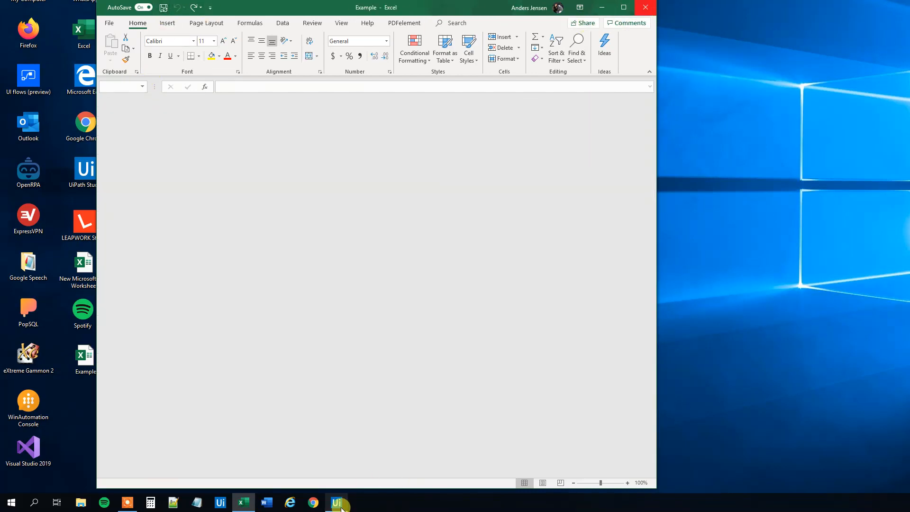
Set Delete Range to A2:B100 with ShiftCells enabled and EntireRow shift option
click(335, 503)
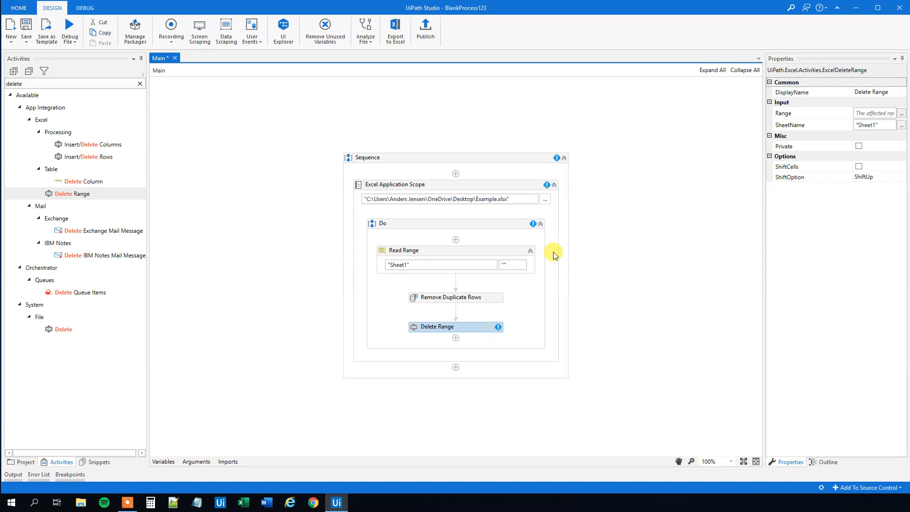
mouse_move(742, 181)
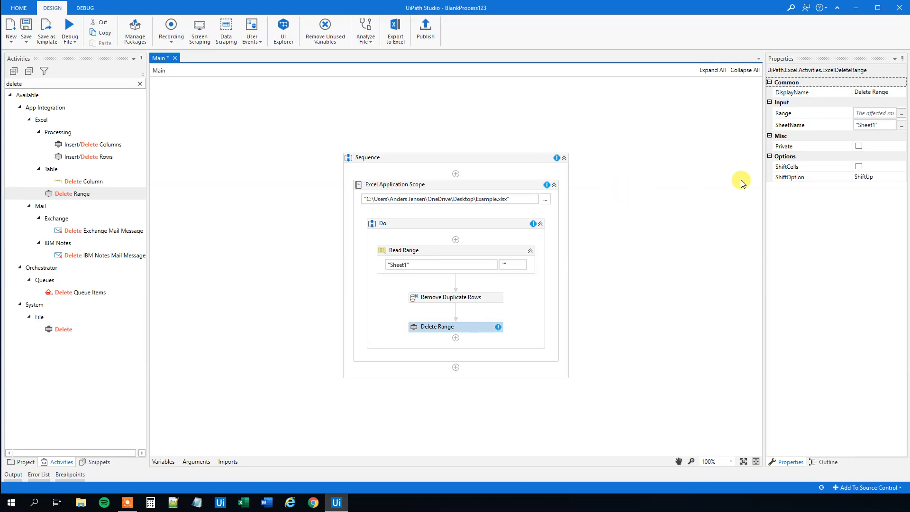
click(874, 112)
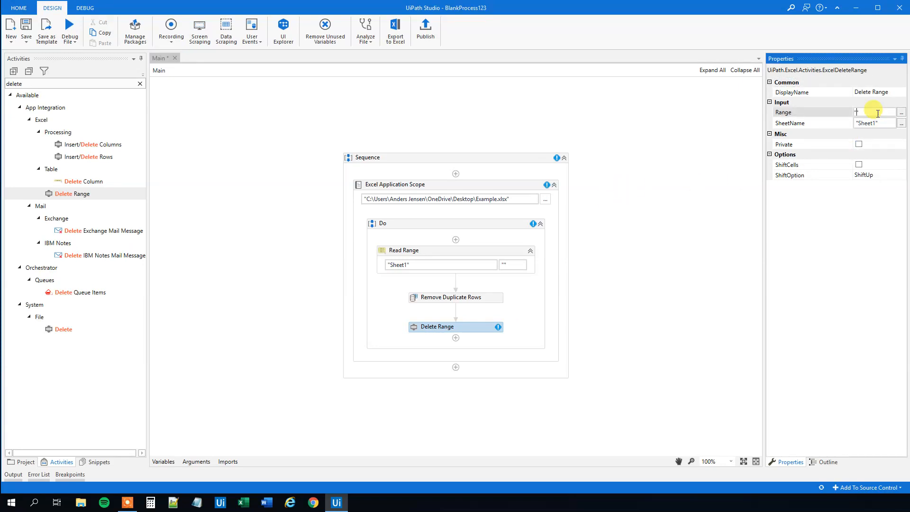
text("A2:B10")
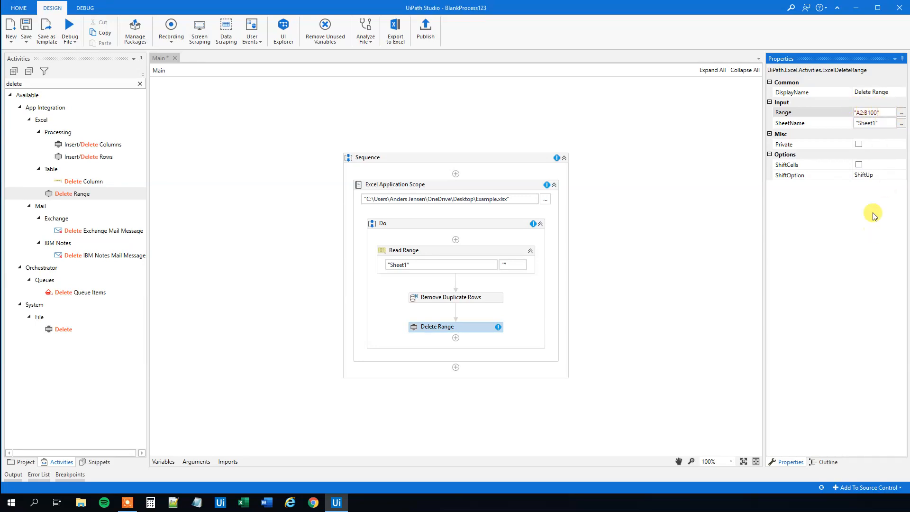
click(901, 175)
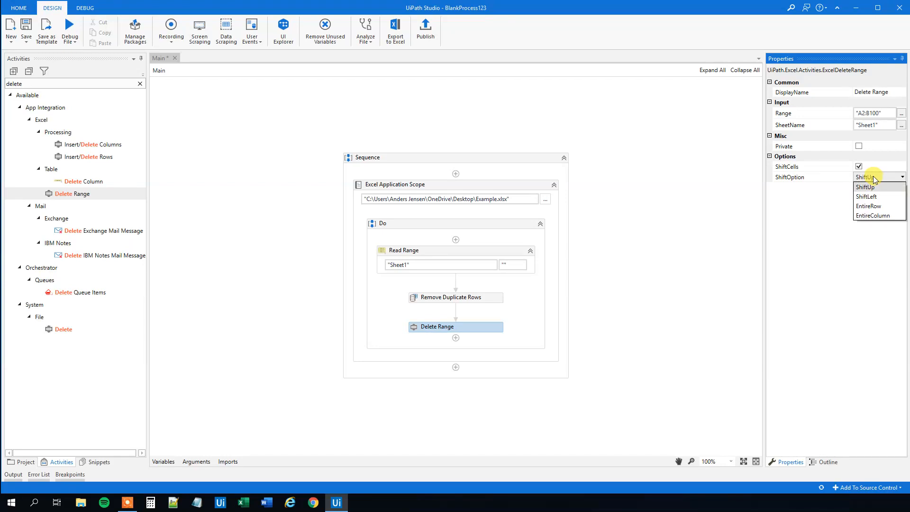
click(869, 206)
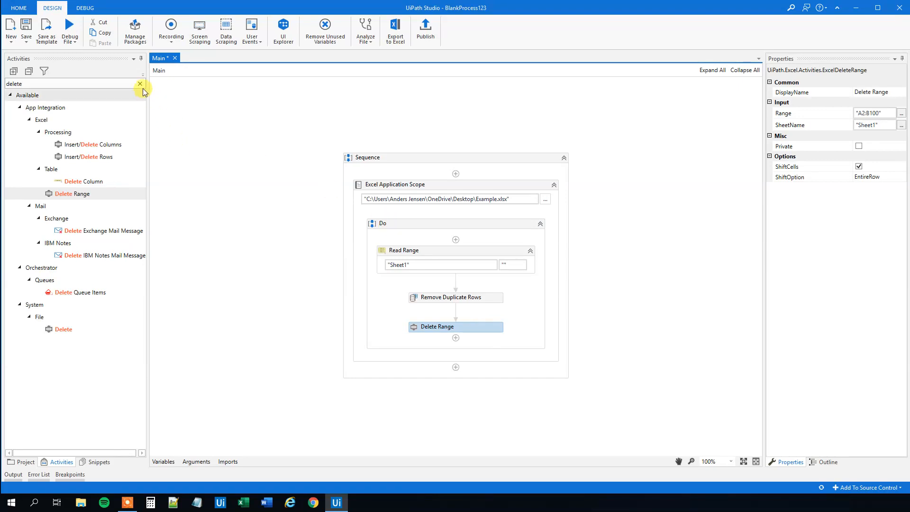
Add a Write Range after Delete Range writing dtExample to Sheet1 at A2:B100
click(140, 83)
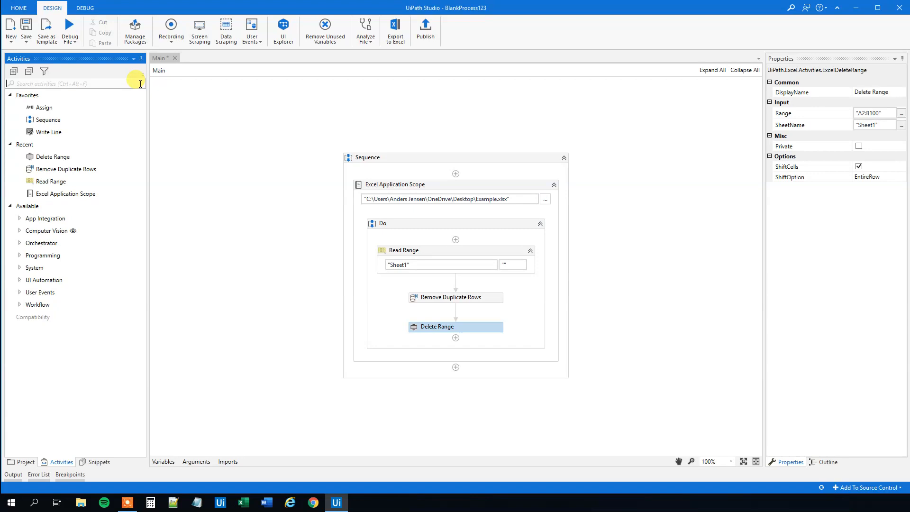
text(write)
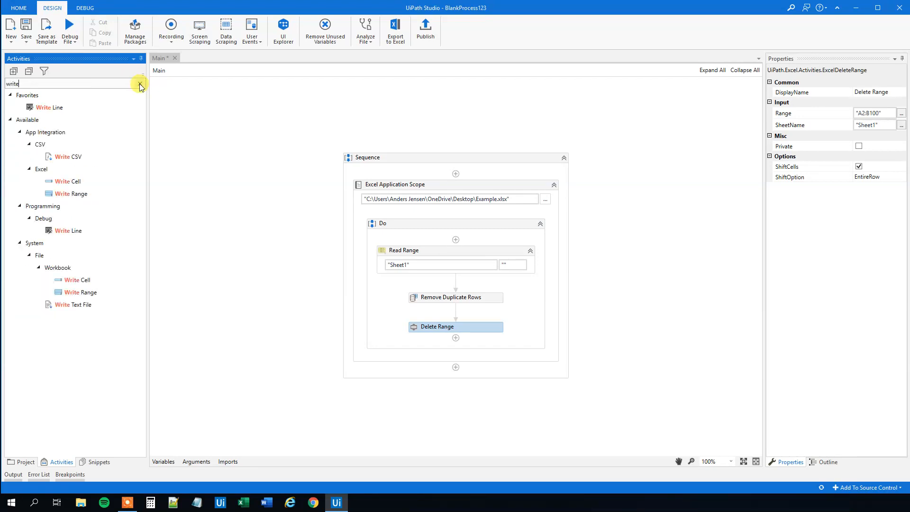
mouse_move(464, 301)
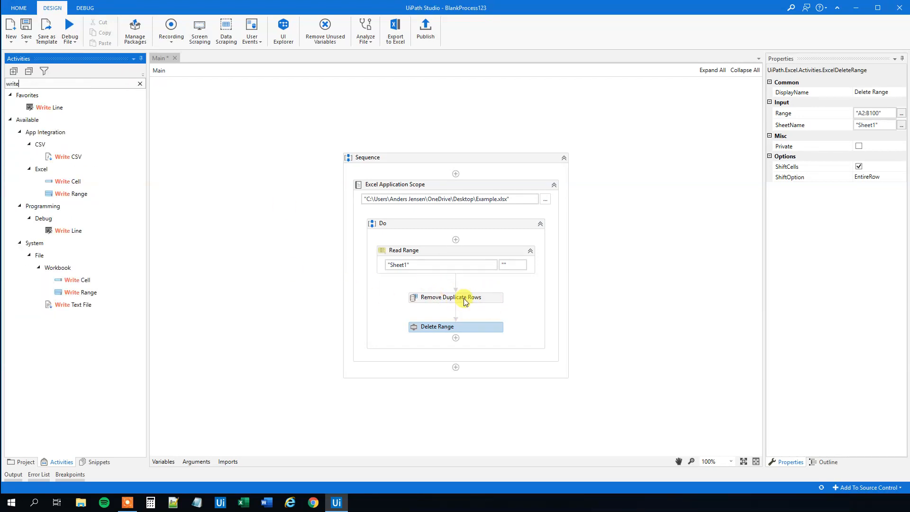
mouse_move(70, 193)
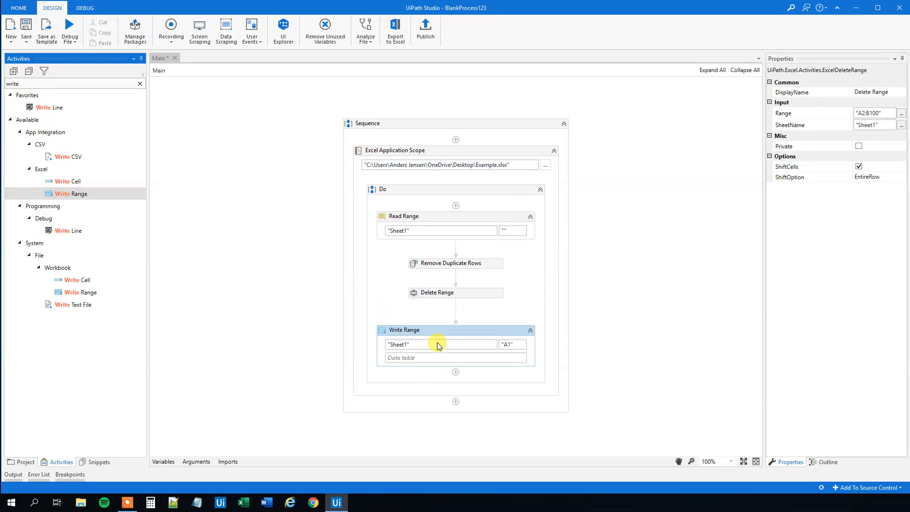
click(404, 330)
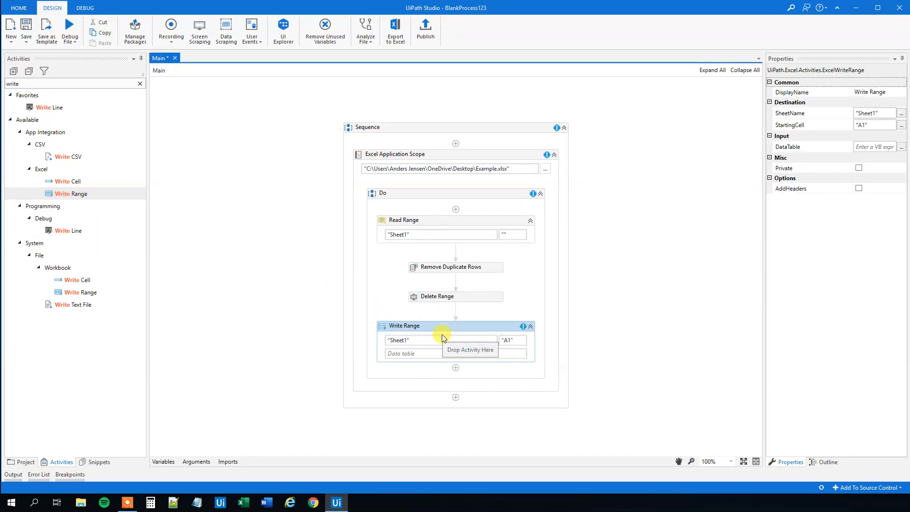
mouse_move(405, 354)
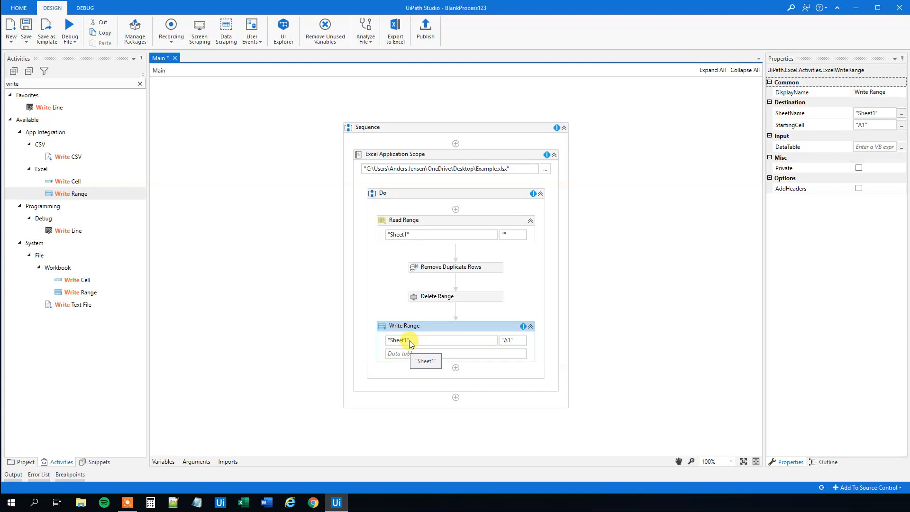
click(511, 341)
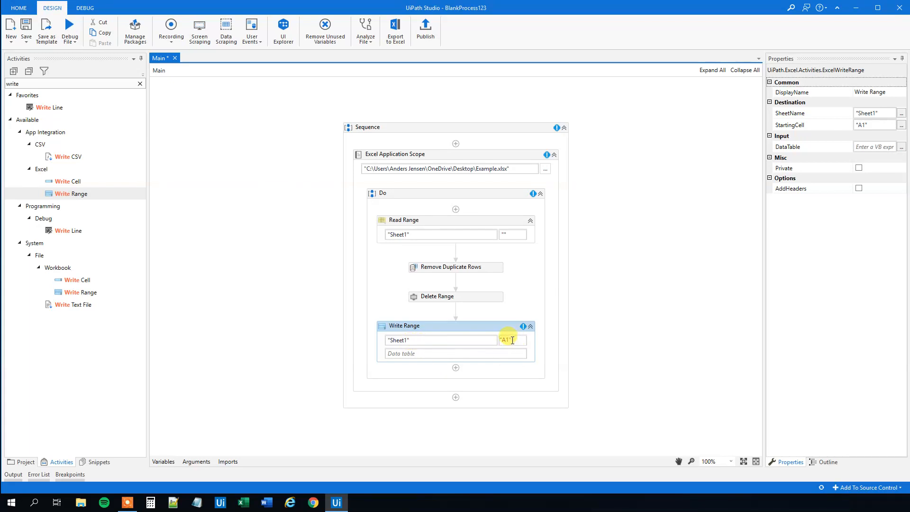
mouse_move(595, 360)
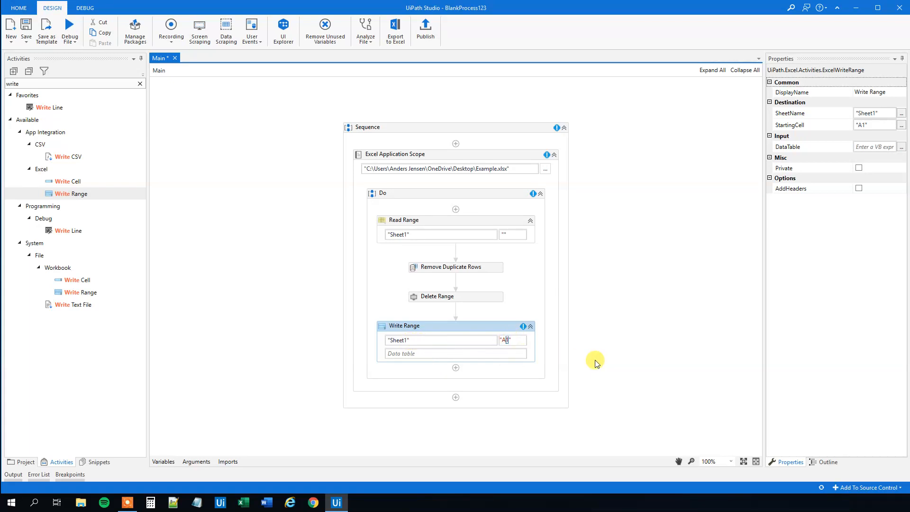
text(A2:B1)
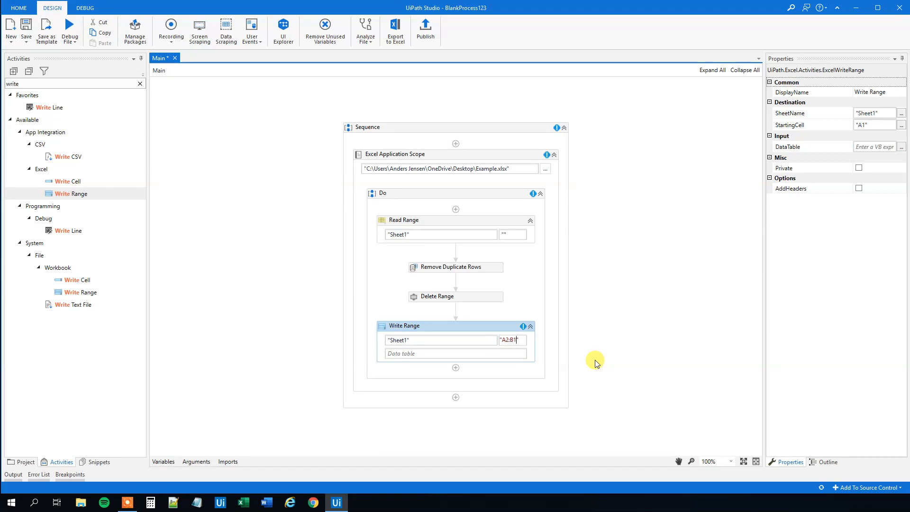
text(00)
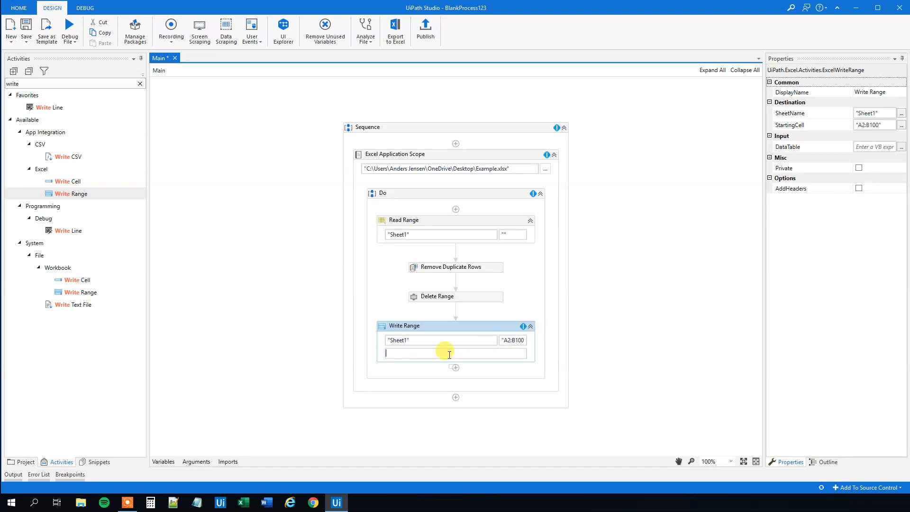
text(dtExample)
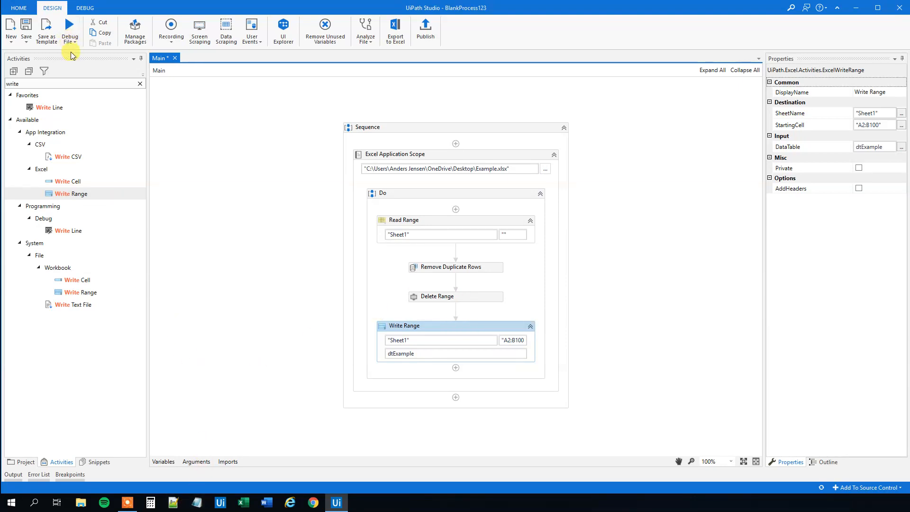
Debug-run the finished workflow, then minimize Studio to show the desktop
click(856, 8)
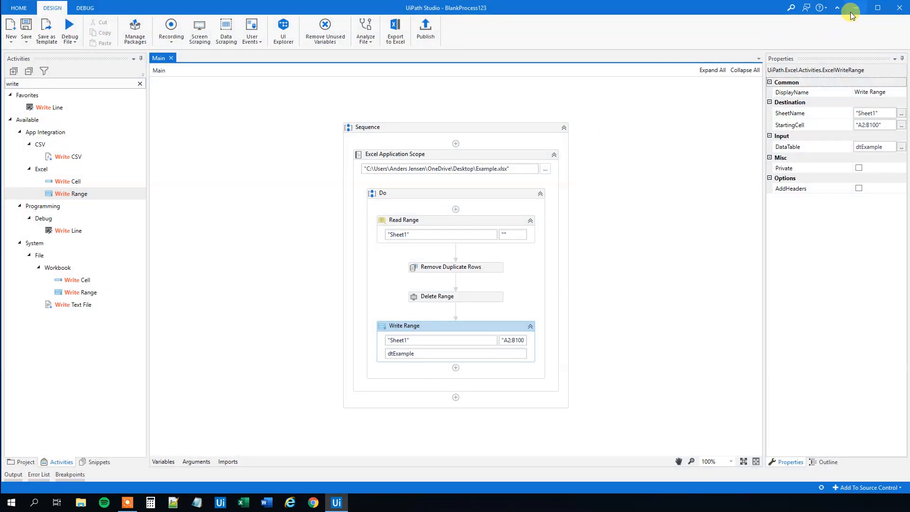
click(837, 8)
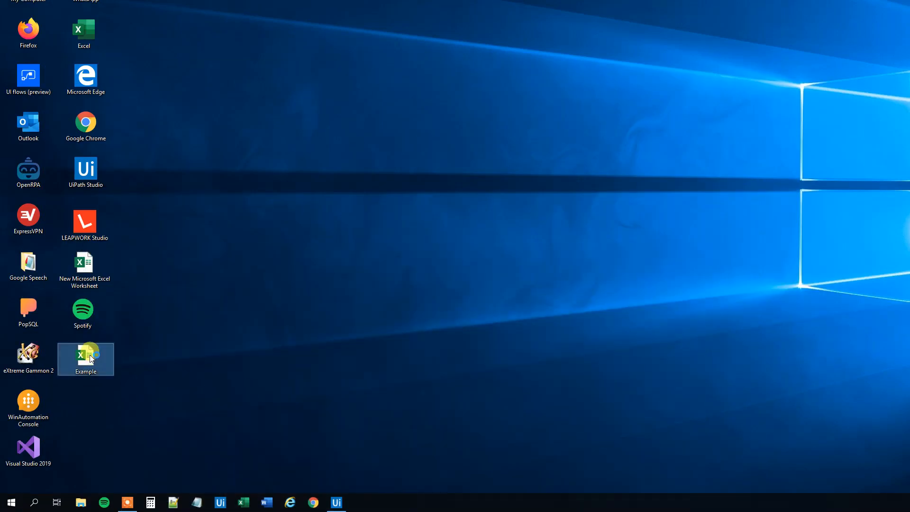
Open Example.xlsx and check the six remaining names, Alfa through Echo, for duplicates
double_click(85, 355)
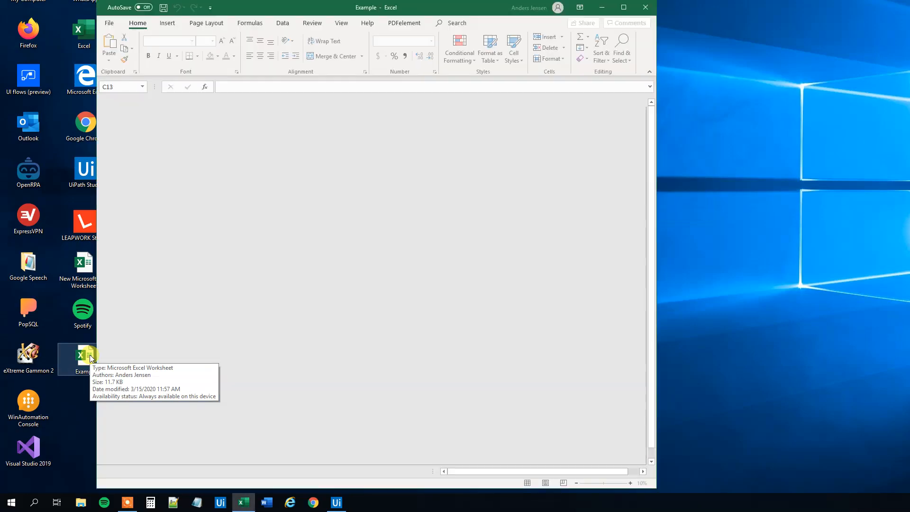
double_click(83, 359)
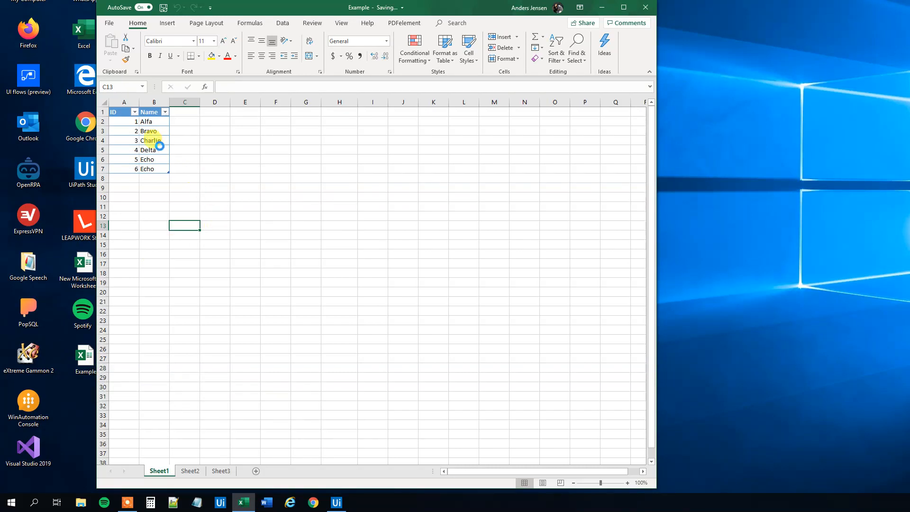
click(215, 197)
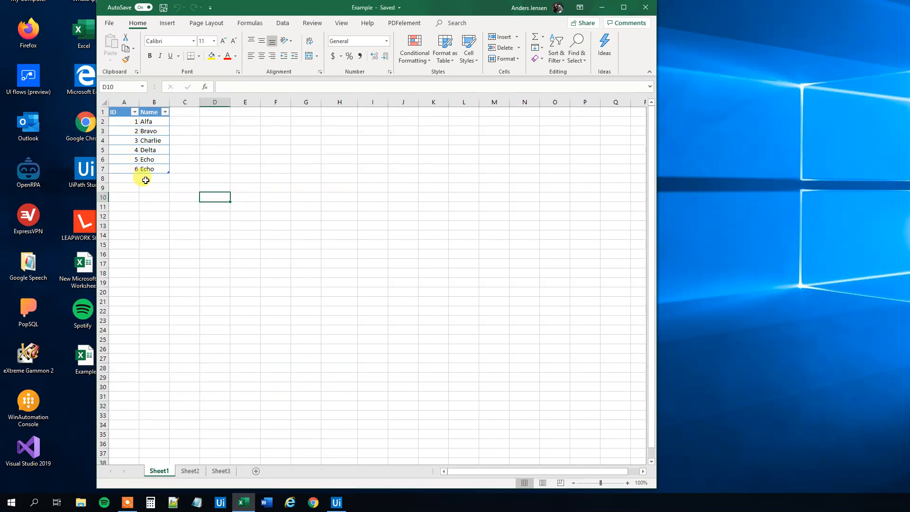
drag(153, 121, 154, 169)
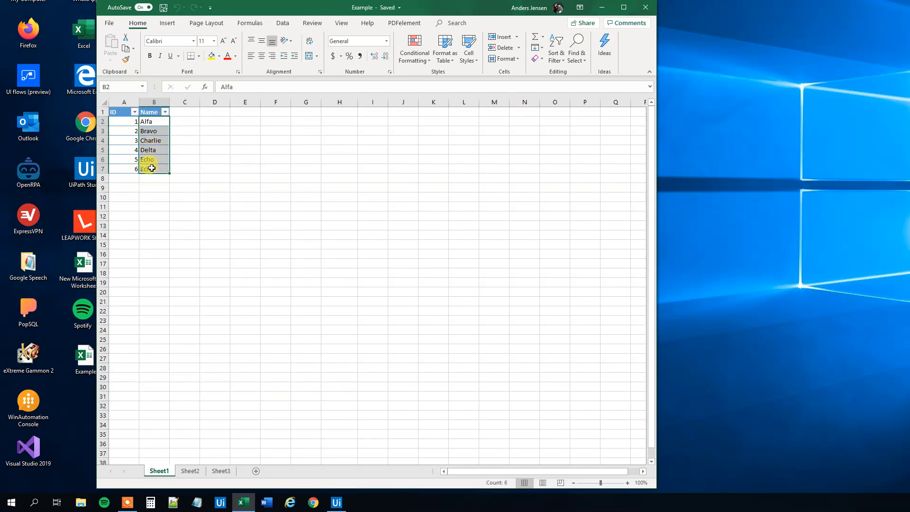
click(154, 197)
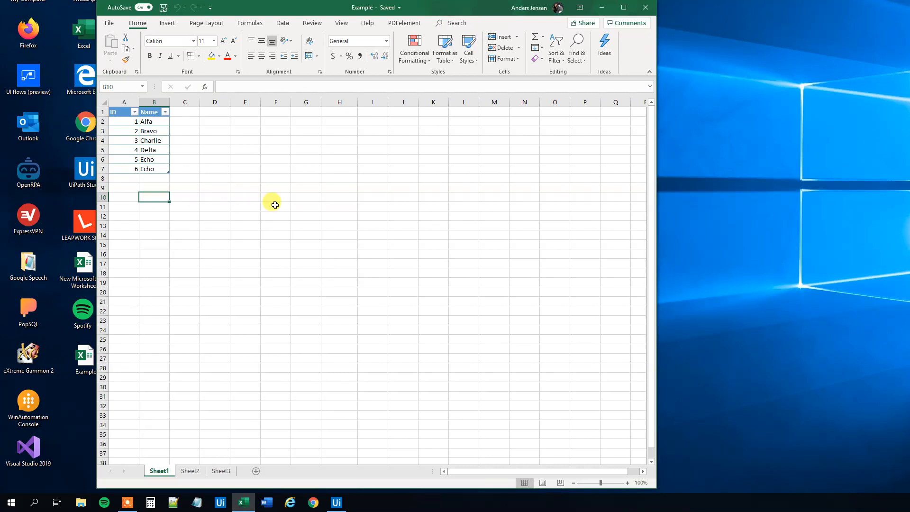
mouse_move(314, 189)
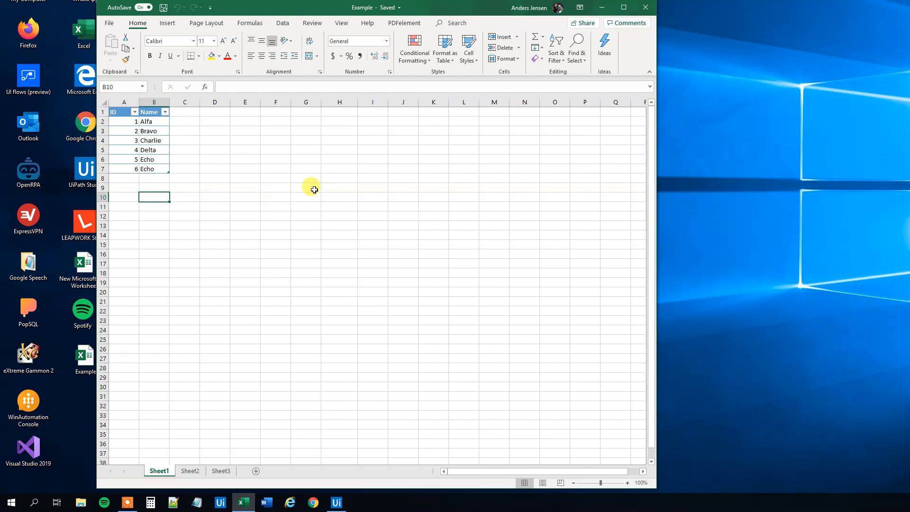
mouse_move(584, 233)
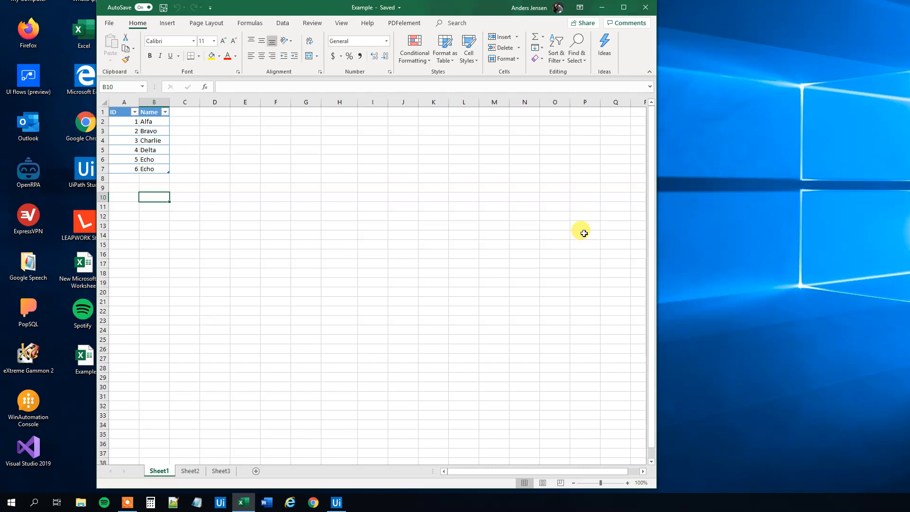